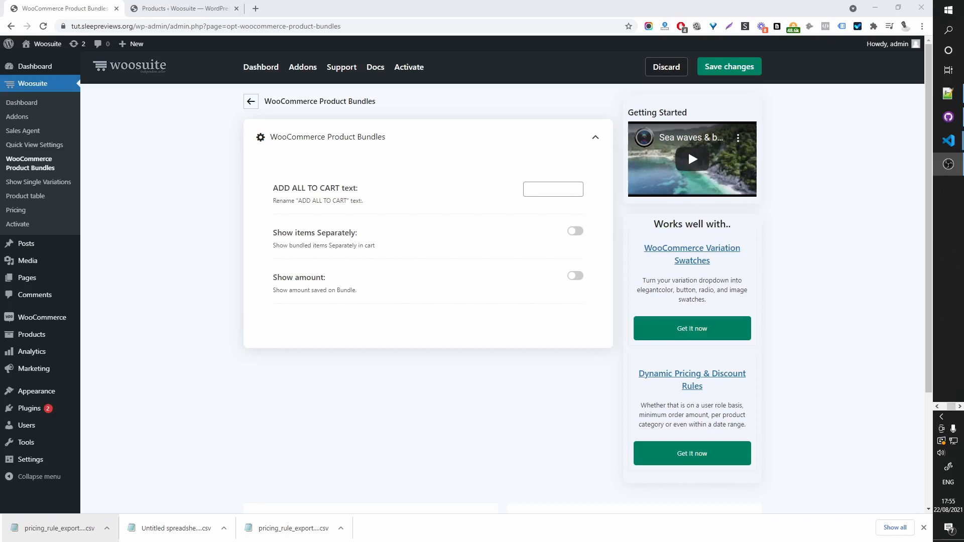
mouse_move(280, 283)
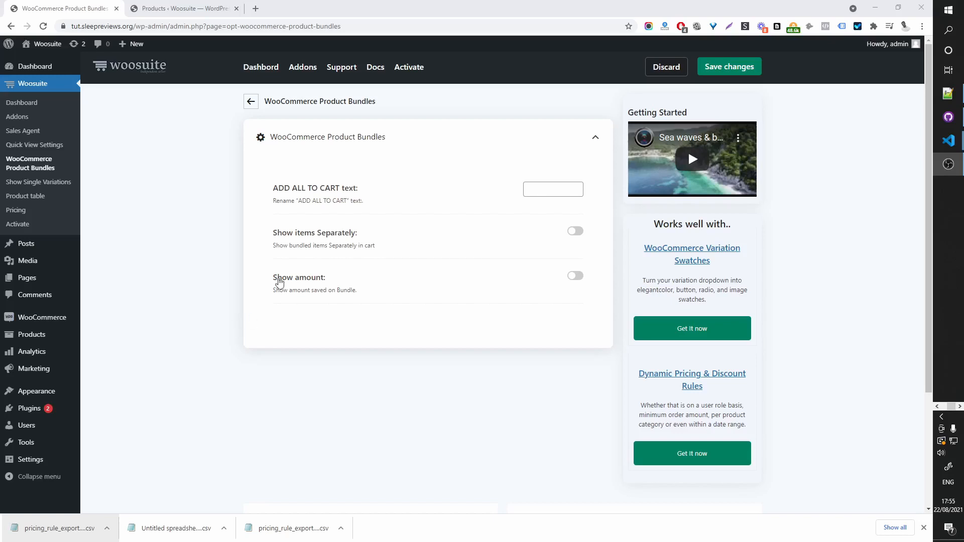
mouse_move(226, 189)
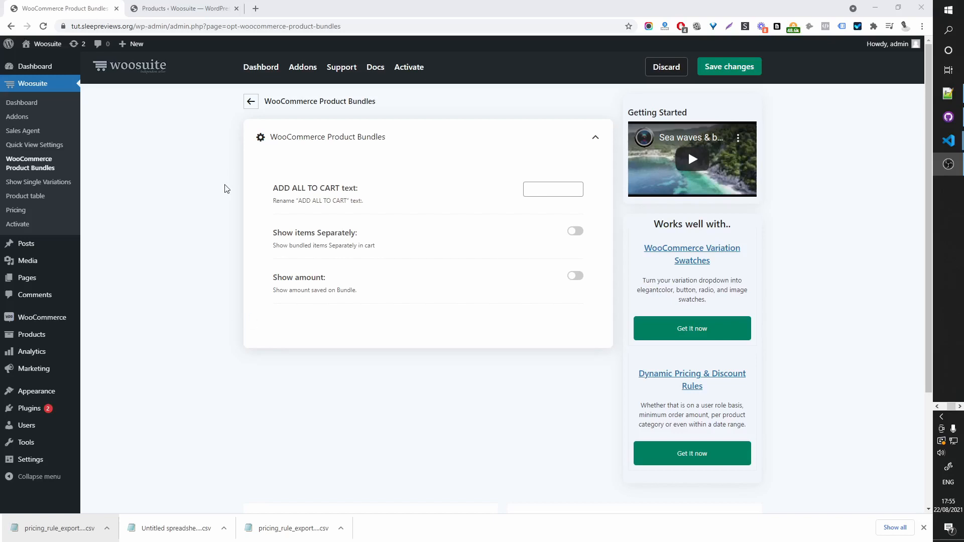
mouse_move(399, 228)
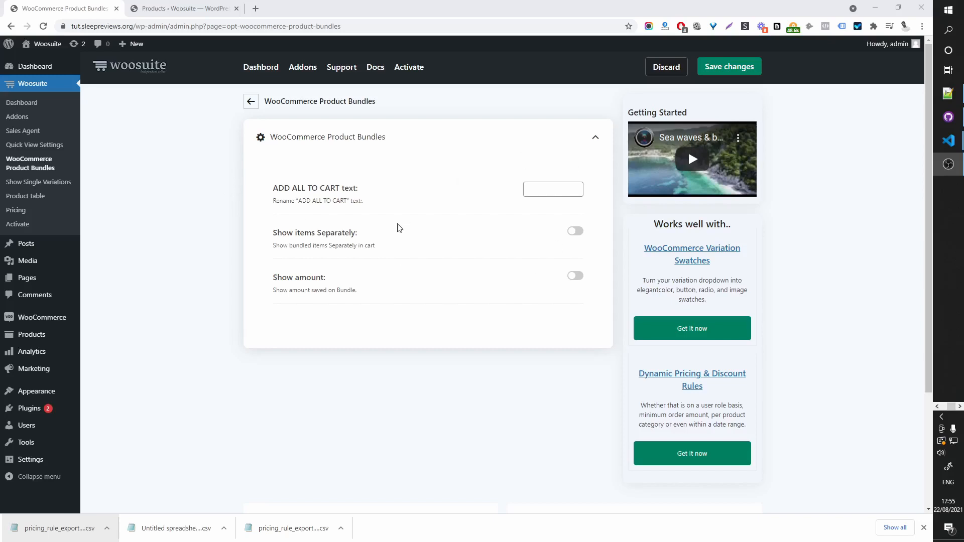
mouse_move(277, 188)
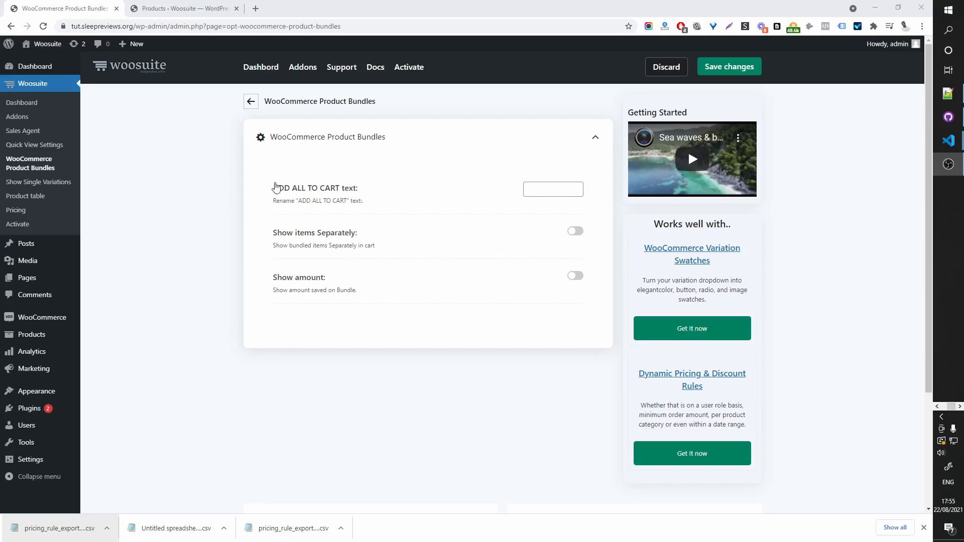
mouse_move(469, 324)
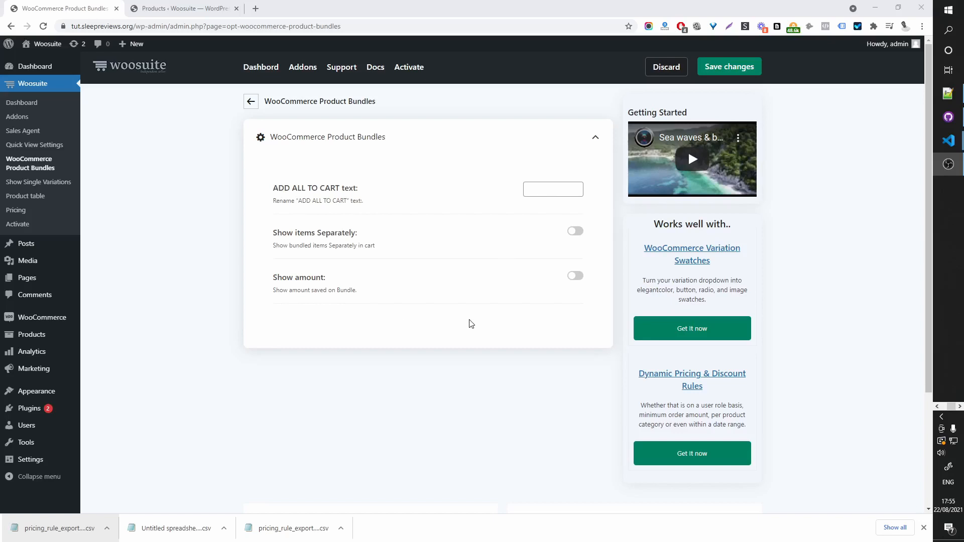
mouse_move(540, 247)
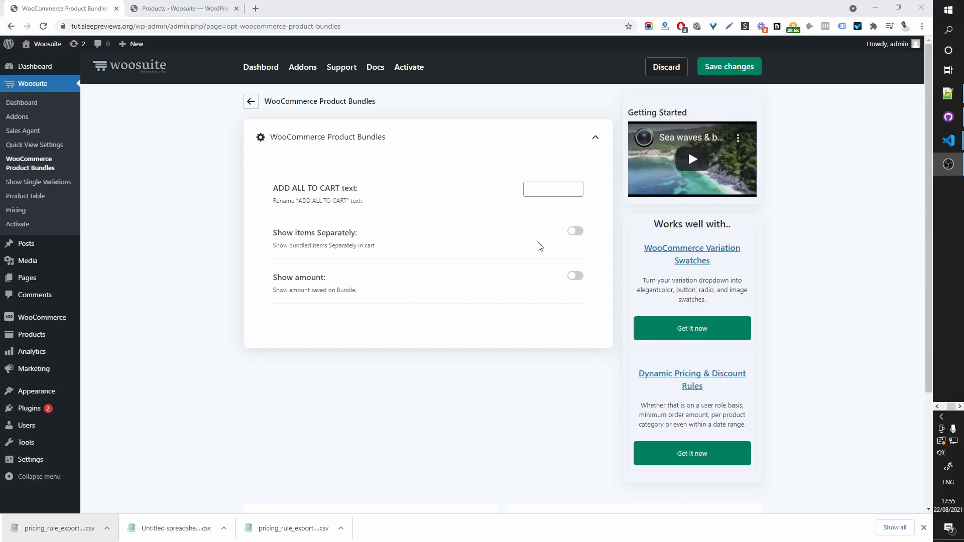
mouse_move(31, 334)
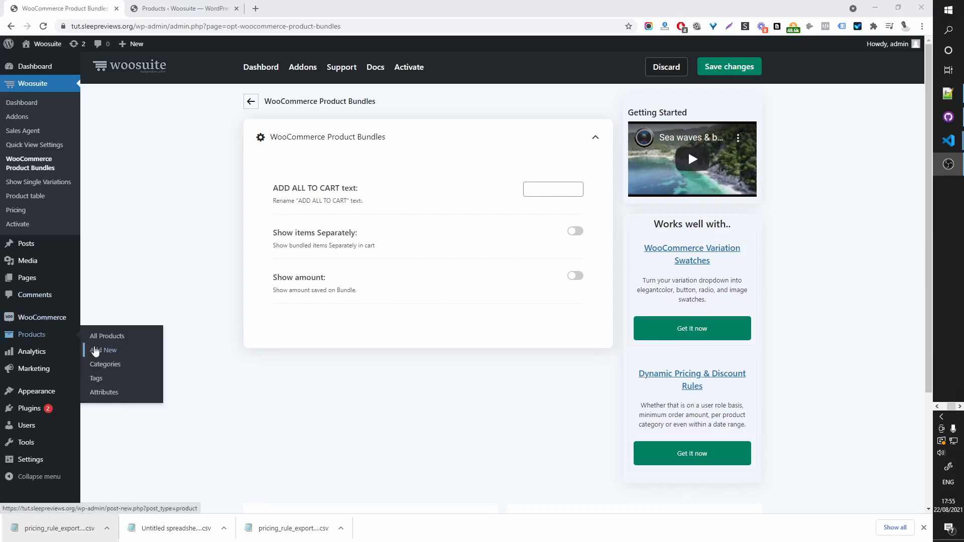
Step: Create a new product titled 'Fashion Bundle' with a paragraph describing fashion bundles
left_click(104, 350)
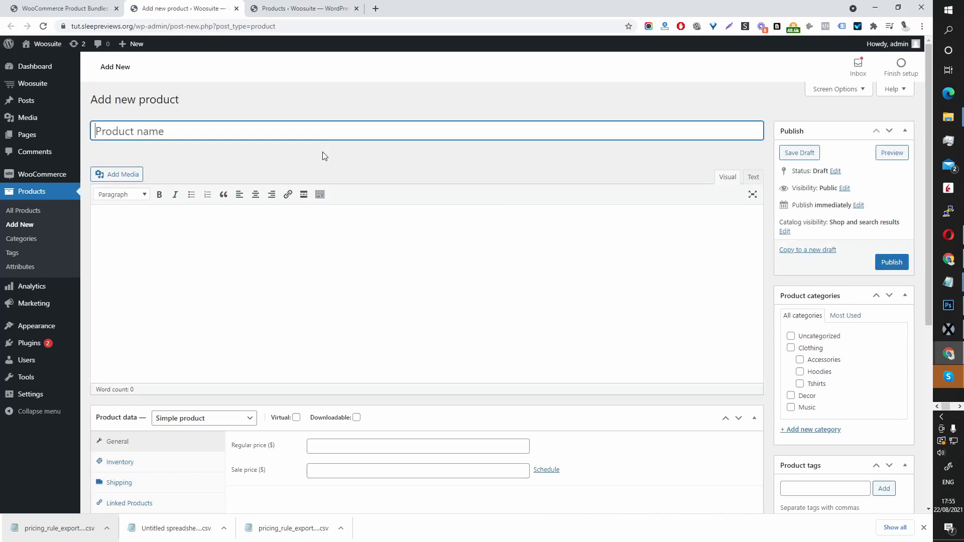
type("F")
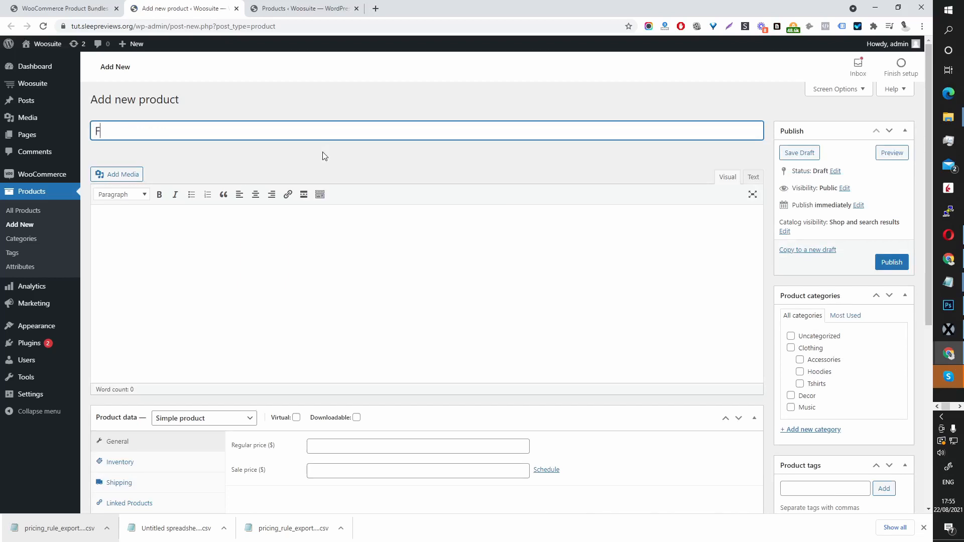
type("ashion Bundle")
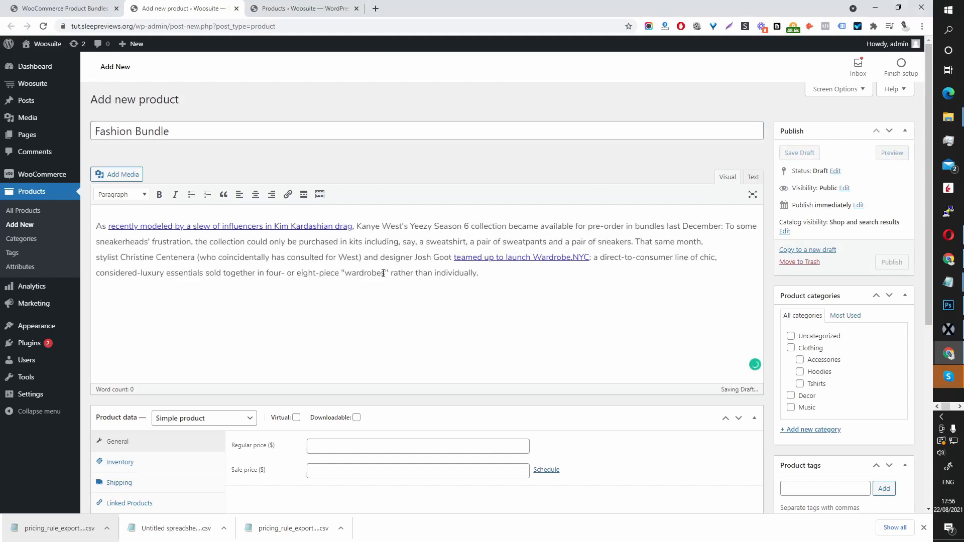
scroll("down", 3)
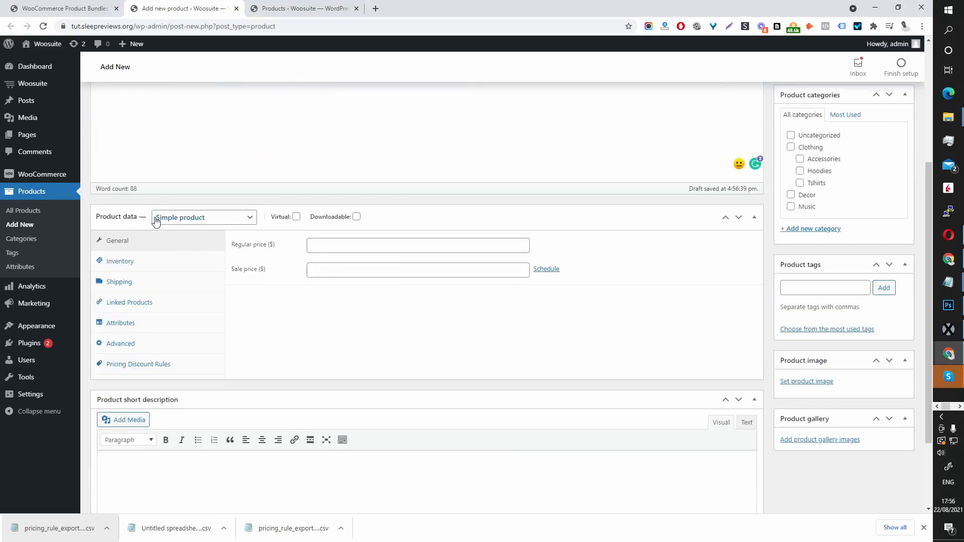
Step: Set the product type to Bundled Product and add T-Shirt with Logo, Single and Beanie
left_click(203, 217)
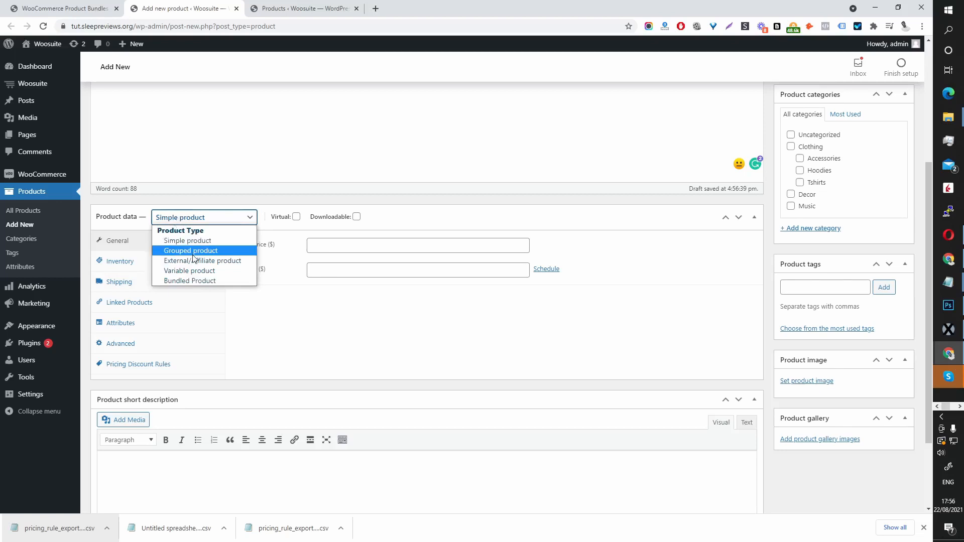
left_click(190, 280)
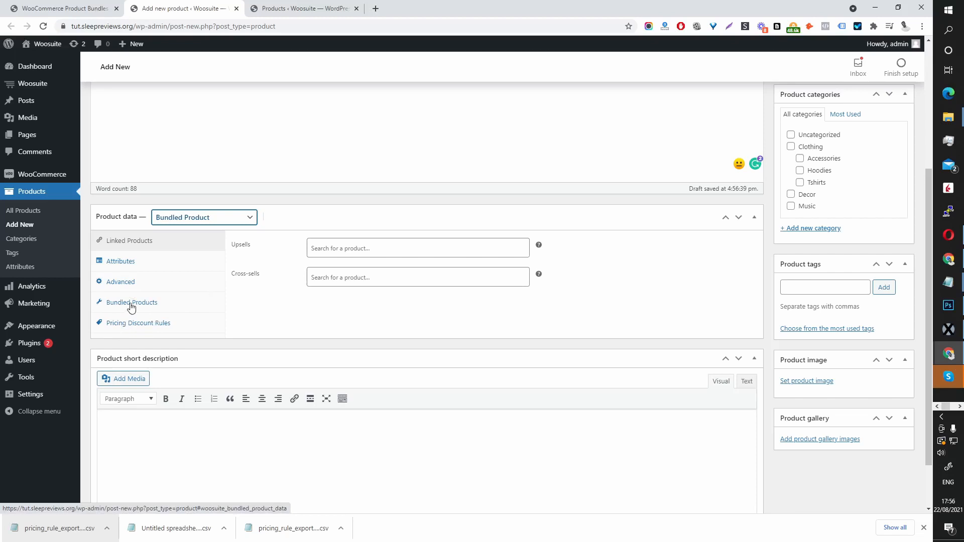
left_click(132, 302)
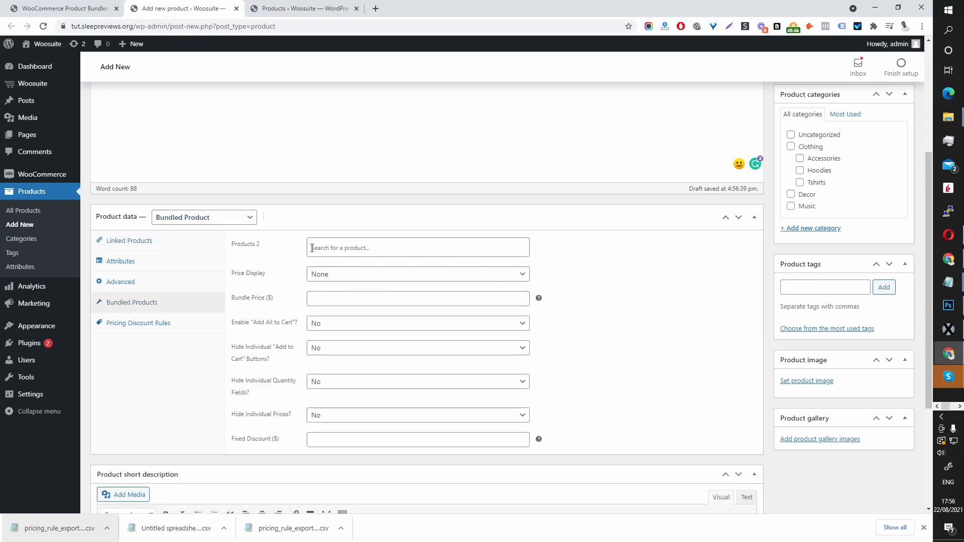
left_click(418, 247)
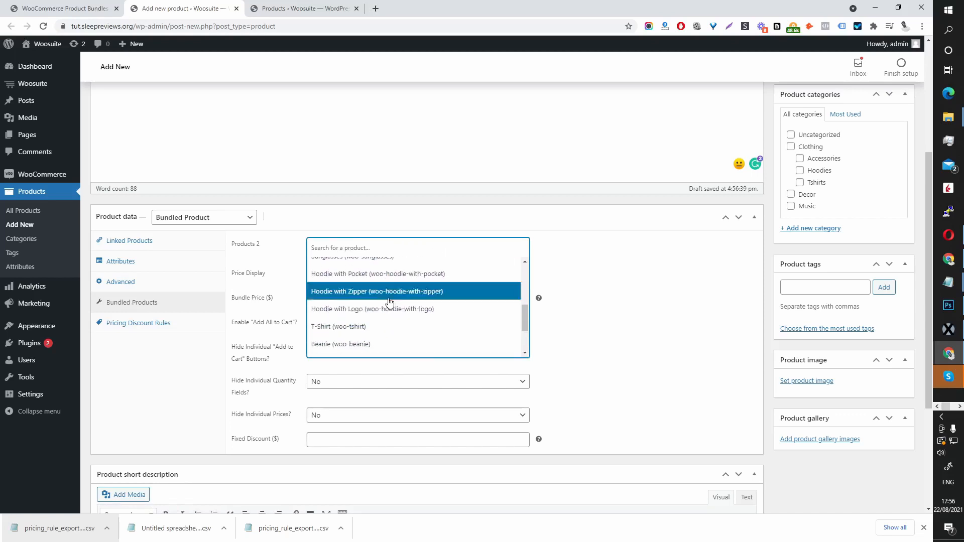
mouse_move(358, 274)
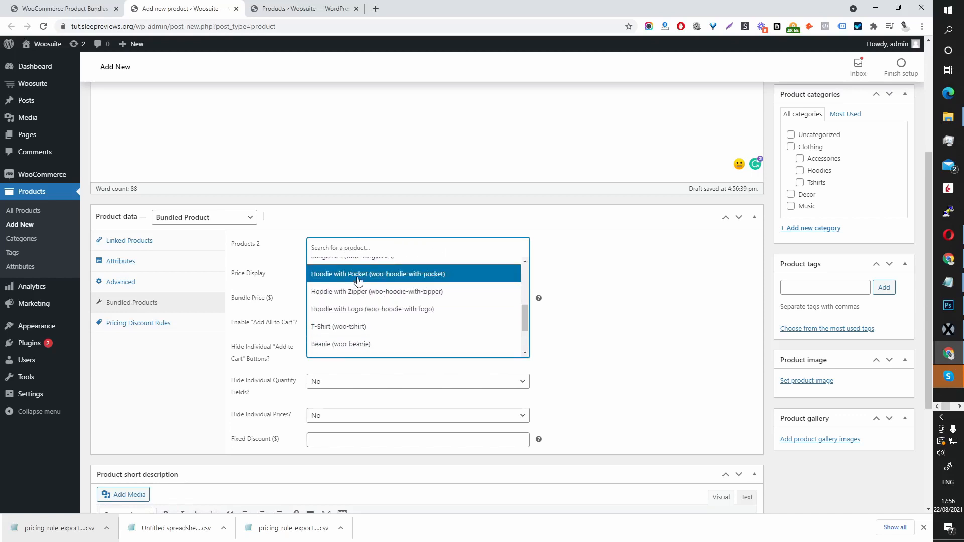
type("t")
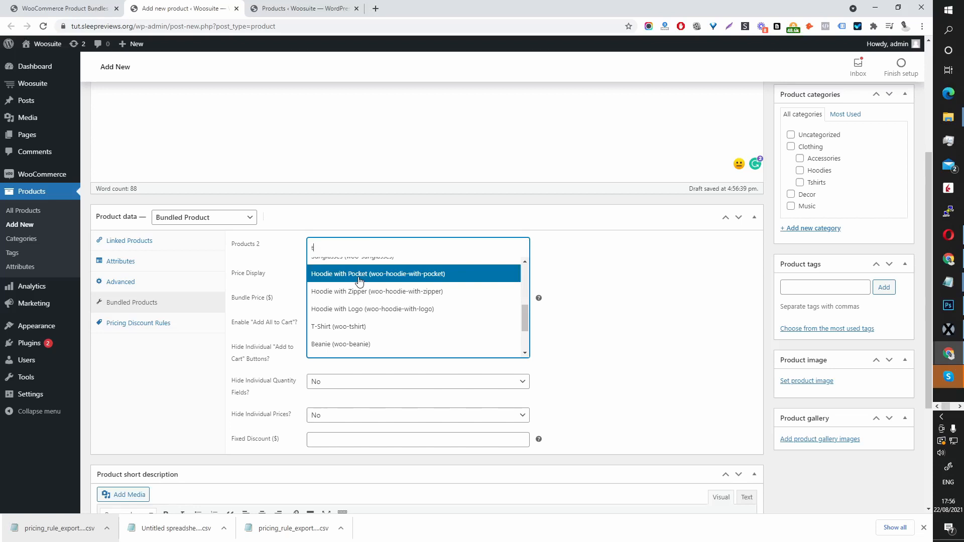
type("shir")
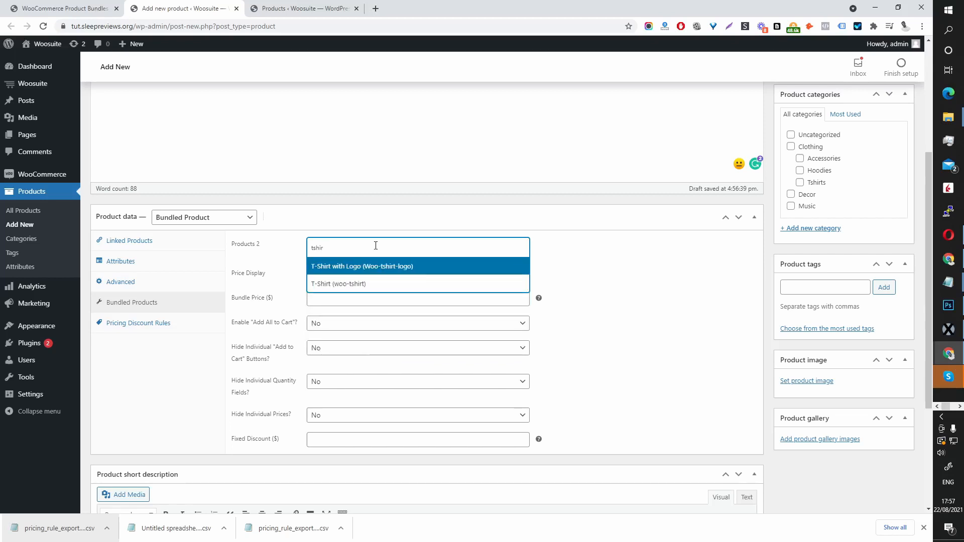
left_click(361, 266)
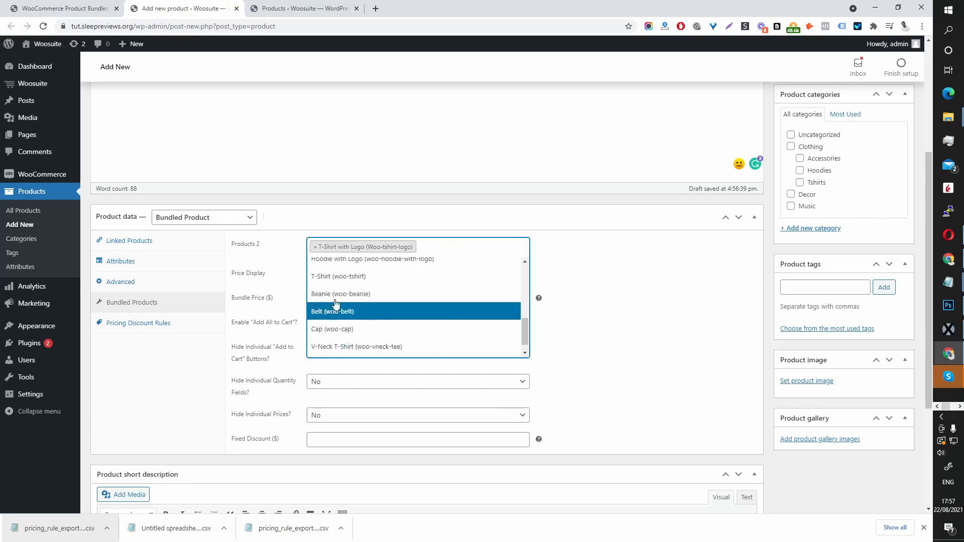
left_click(340, 294)
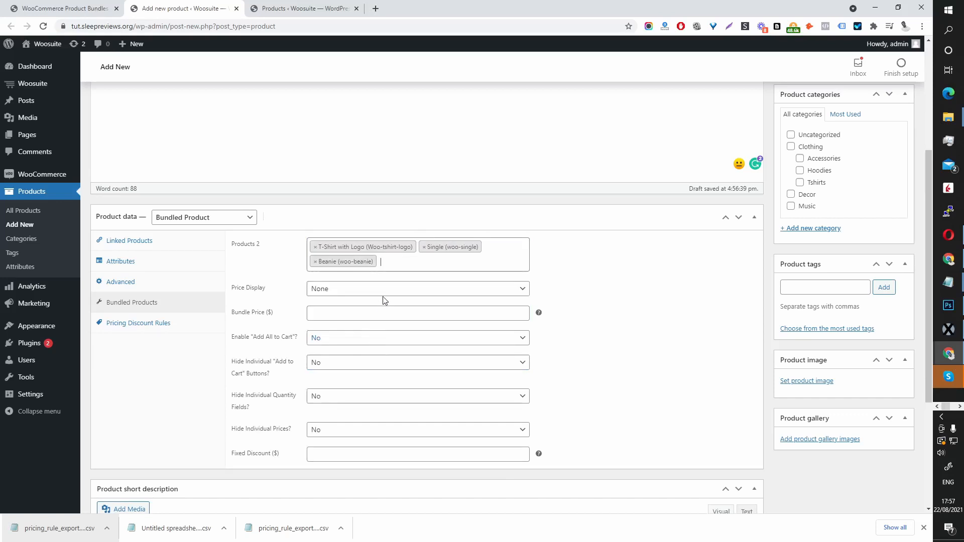
Step: Set the bundle price display to Combined and enable adding all items to cart
left_click(417, 288)
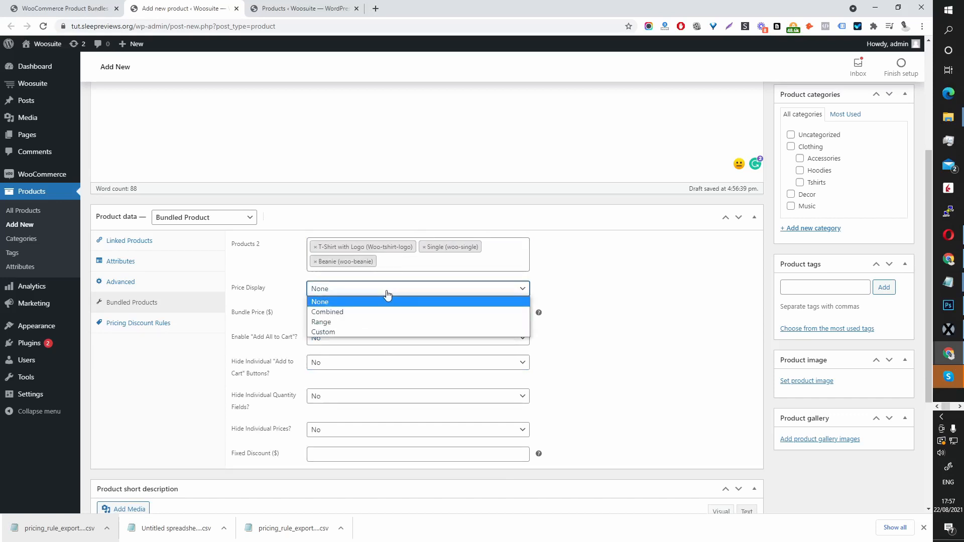
mouse_move(387, 312)
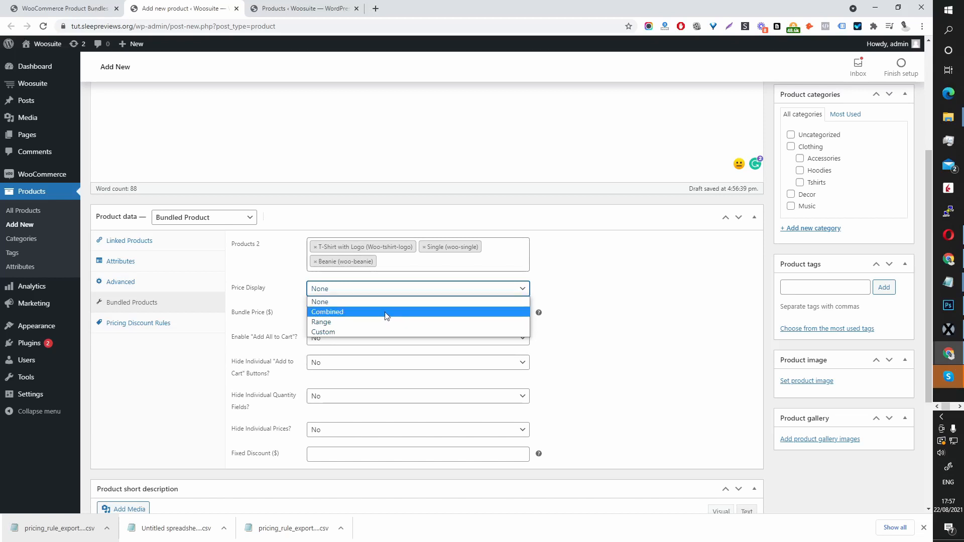
mouse_move(387, 319)
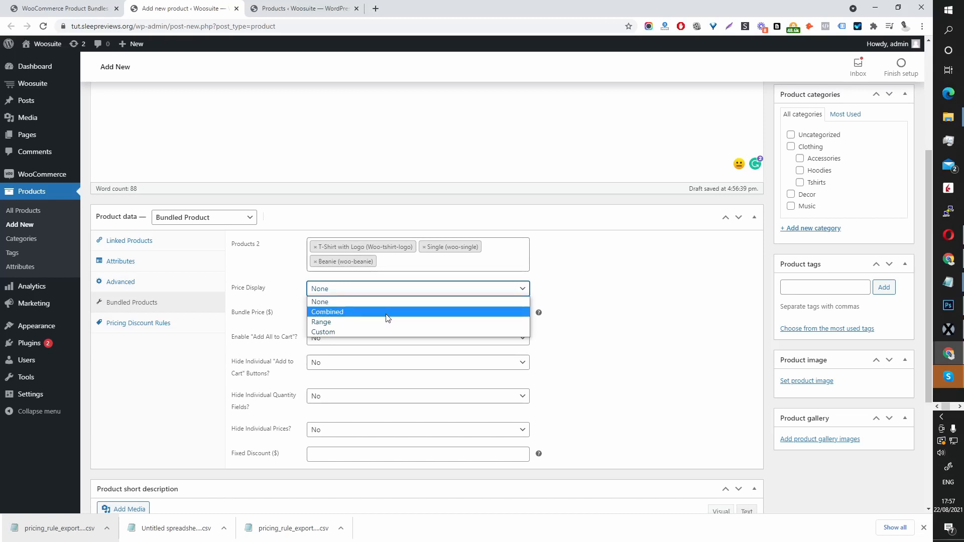
left_click(327, 312)
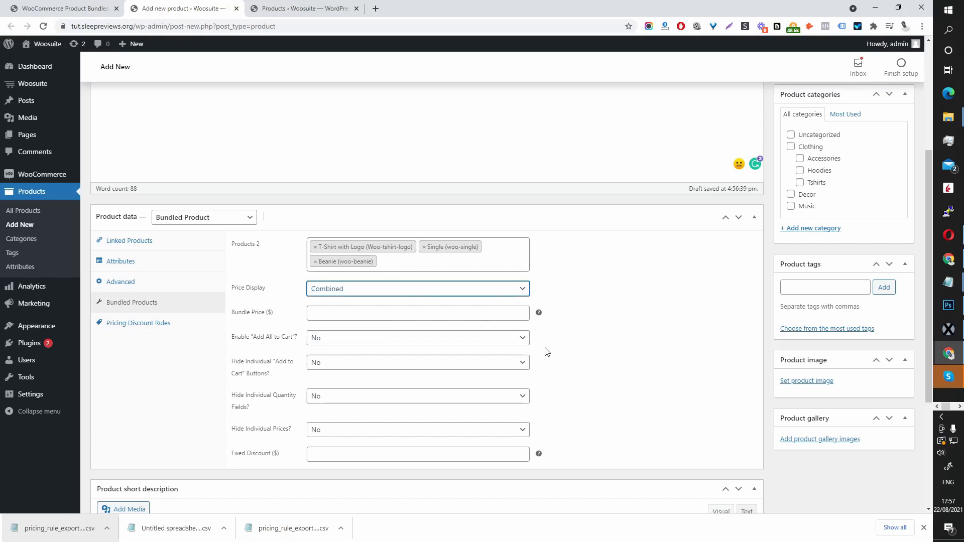
mouse_move(568, 328)
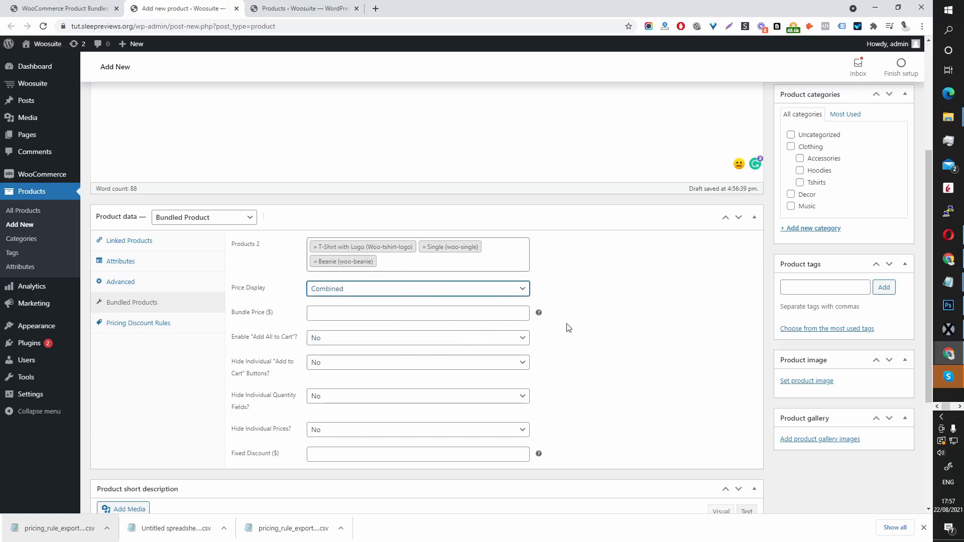
mouse_move(538, 313)
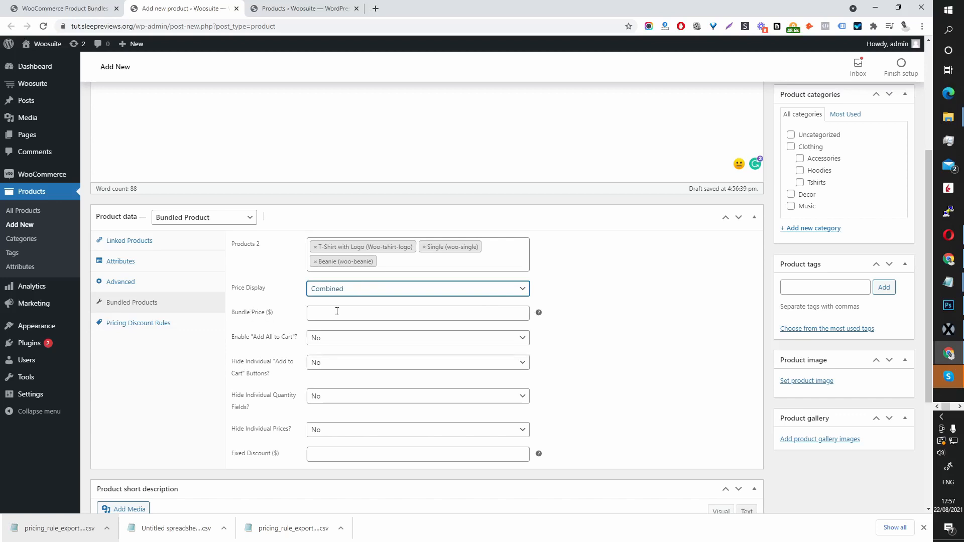
scroll("down", 3)
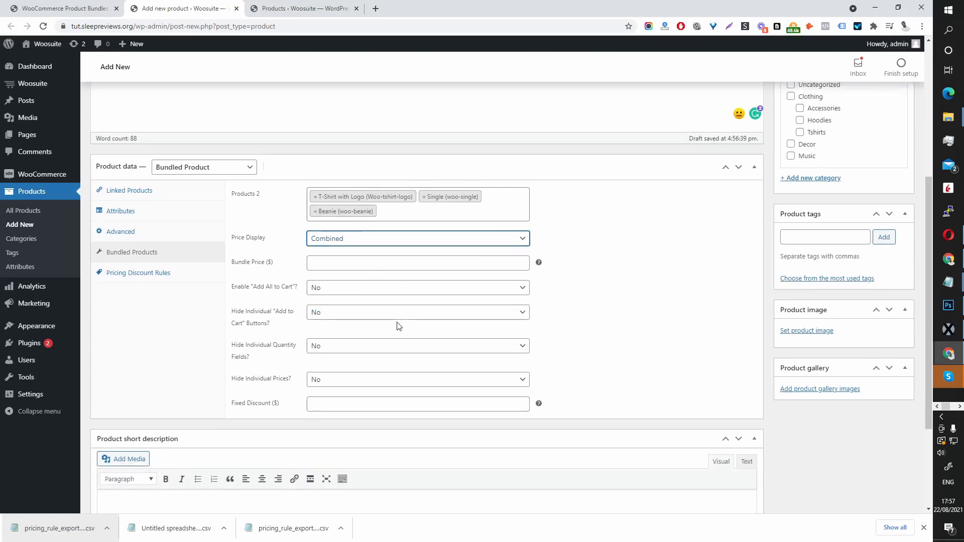
scroll("down", 3)
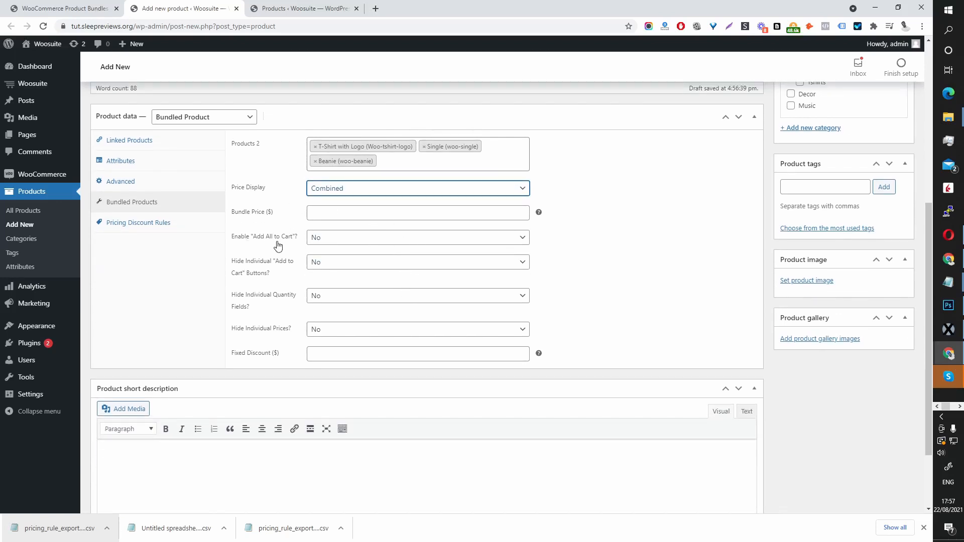
left_click(418, 238)
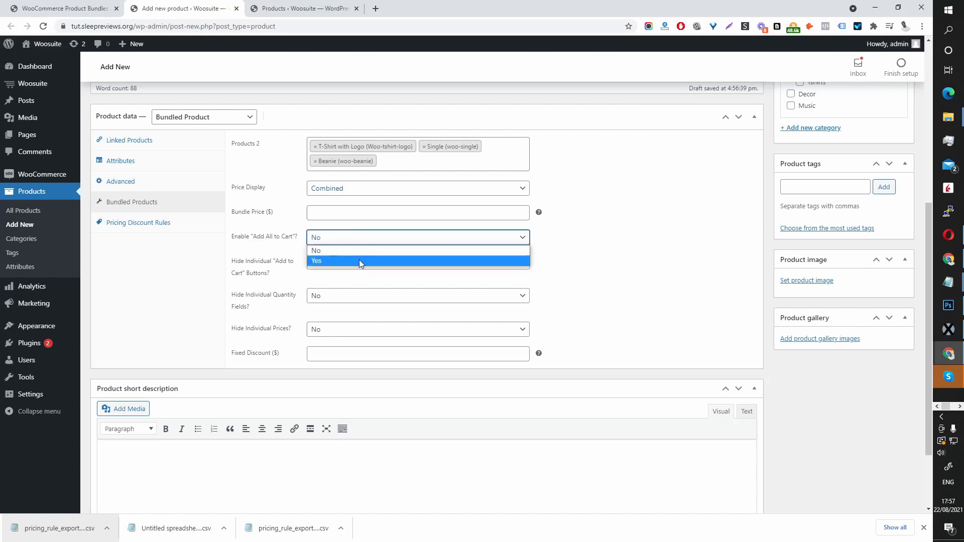
left_click(316, 261)
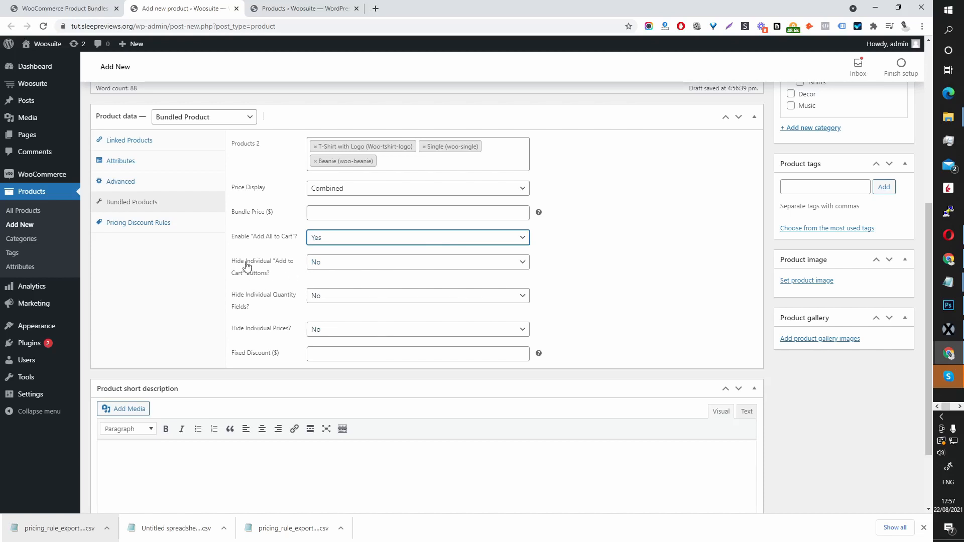
mouse_move(344, 267)
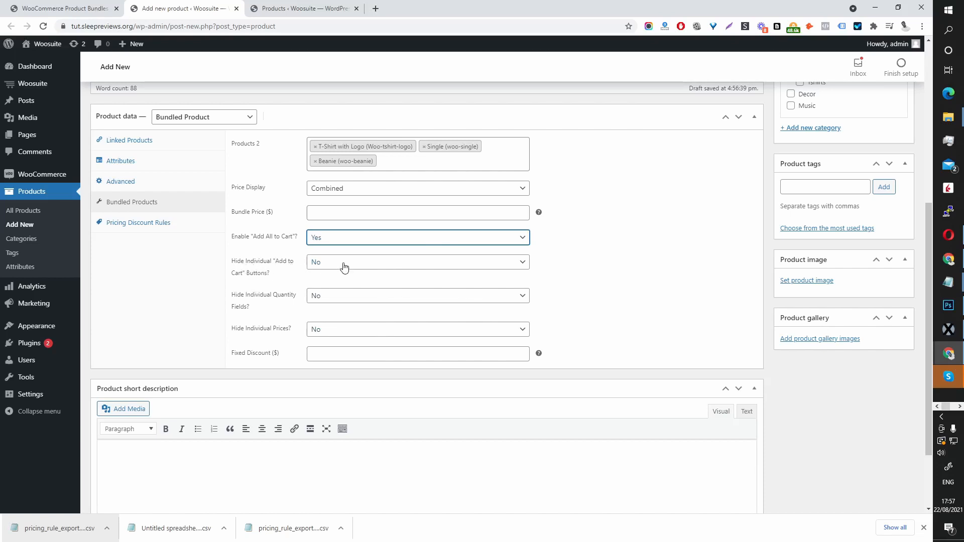
Step: Hide individual add-to-cart buttons and quantity fields, and set a fixed discount of 20
left_click(417, 262)
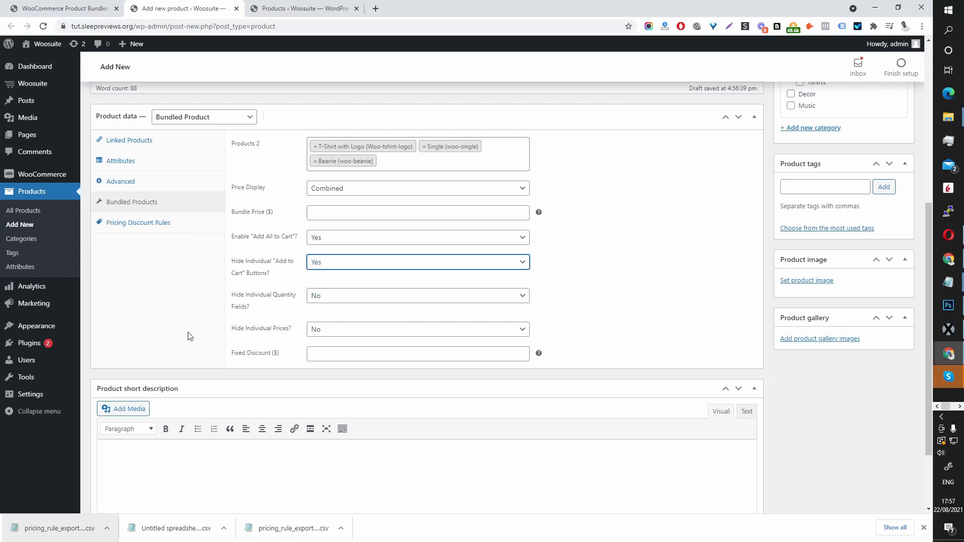
mouse_move(254, 305)
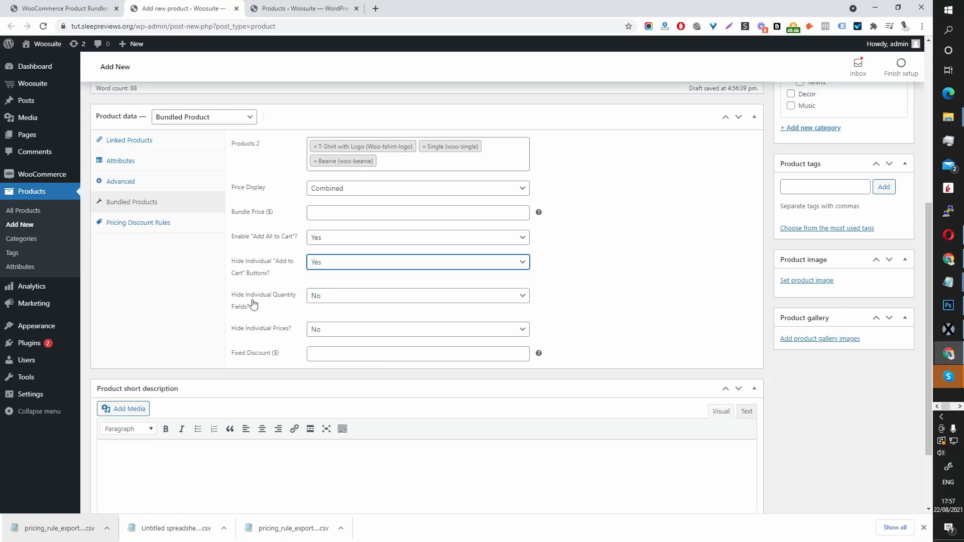
left_click(417, 296)
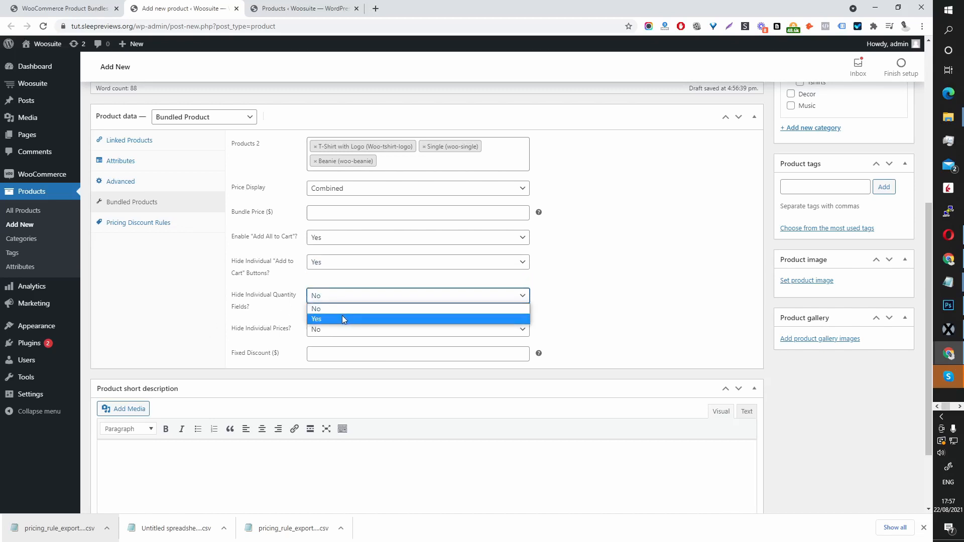
left_click(316, 319)
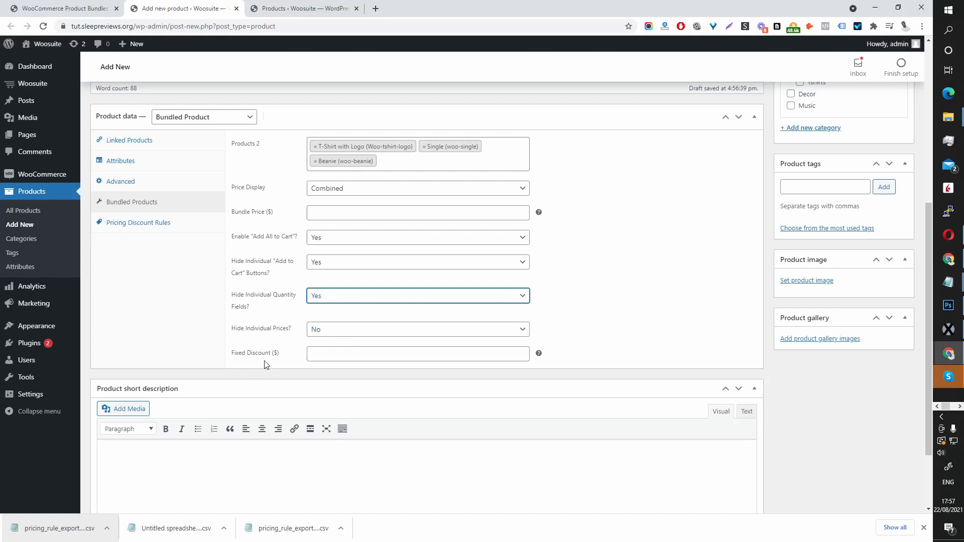
left_click(418, 354)
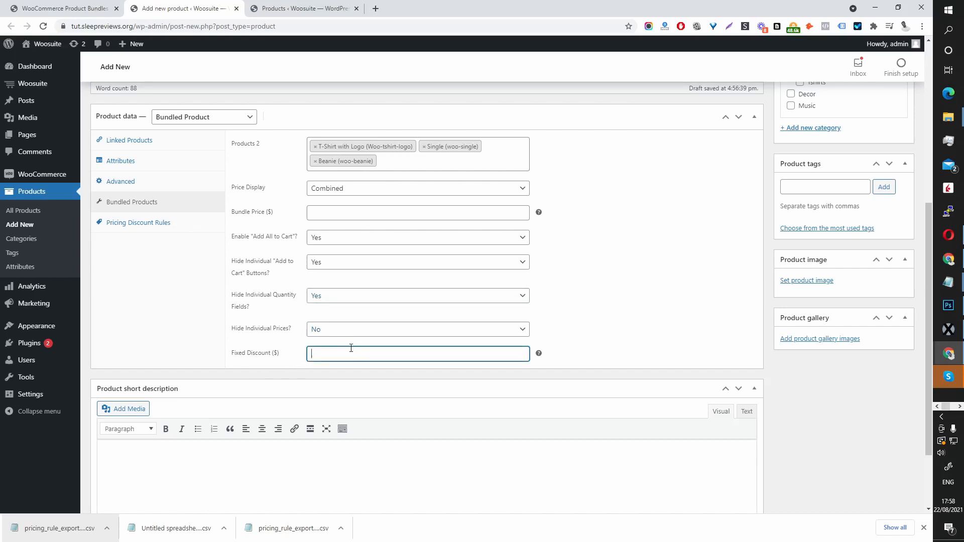
type("20")
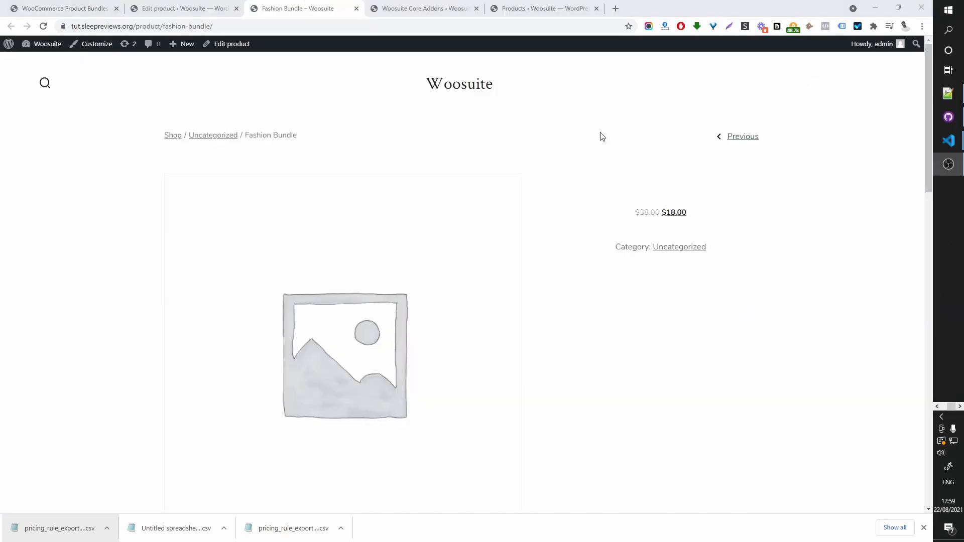
Step: Scroll the Fashion Bundle storefront page down to the bundled items and $20.00 saving
scroll("down", 3)
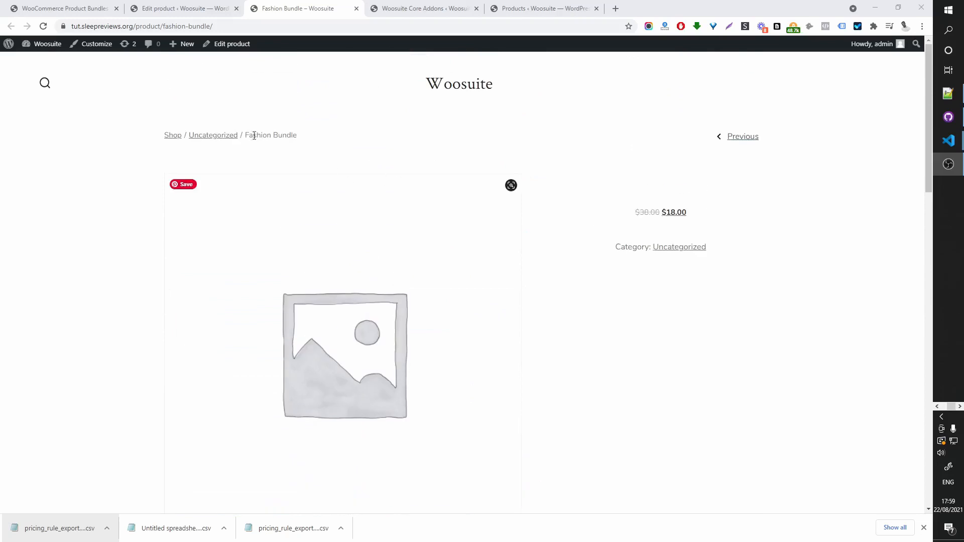
scroll("down", 3)
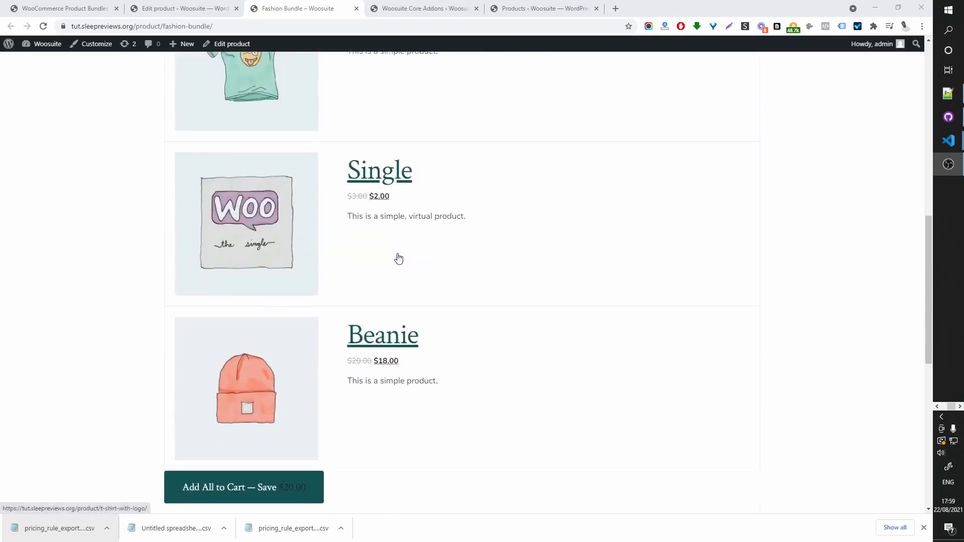
scroll("down", 3)
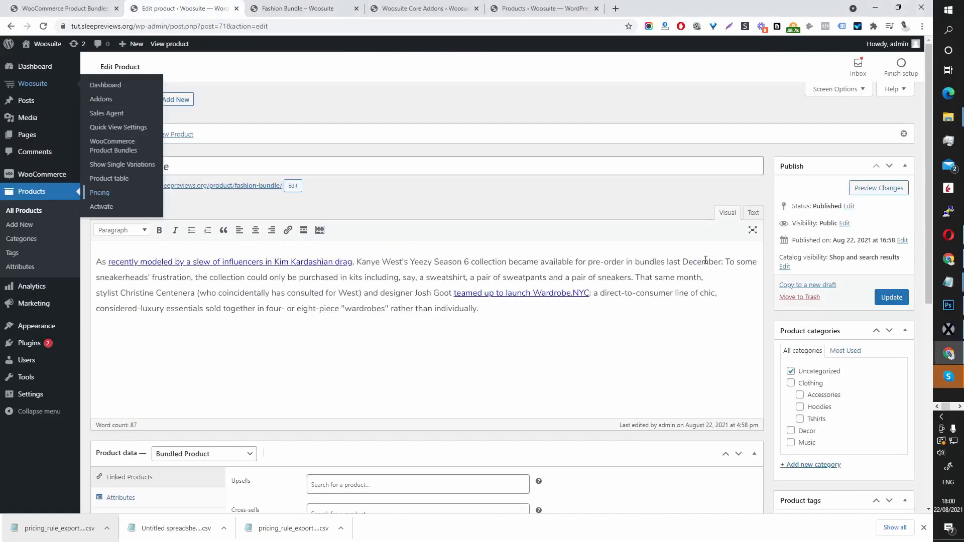
Step: Choose the grey hoodie from the Media Library as the Fashion Bundle's product image
scroll("down", 3)
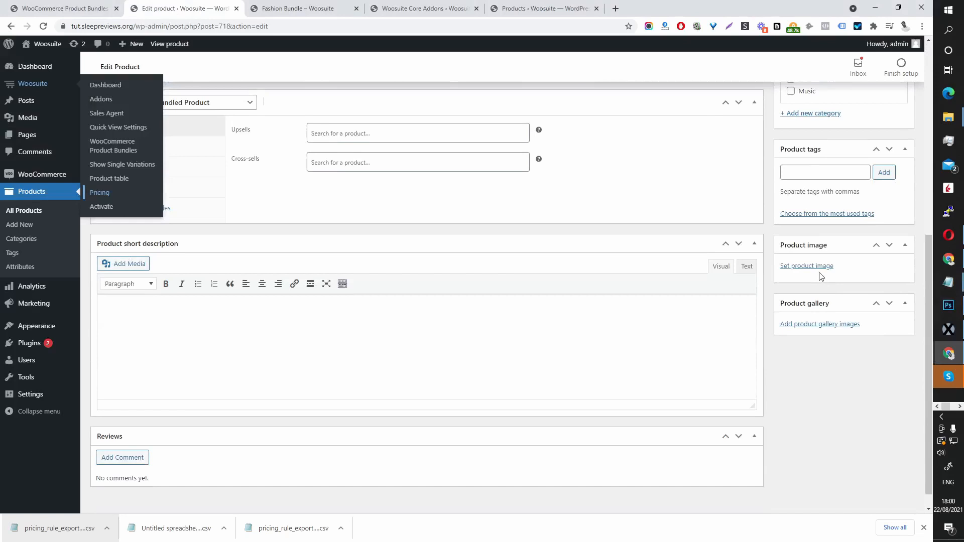
left_click(806, 266)
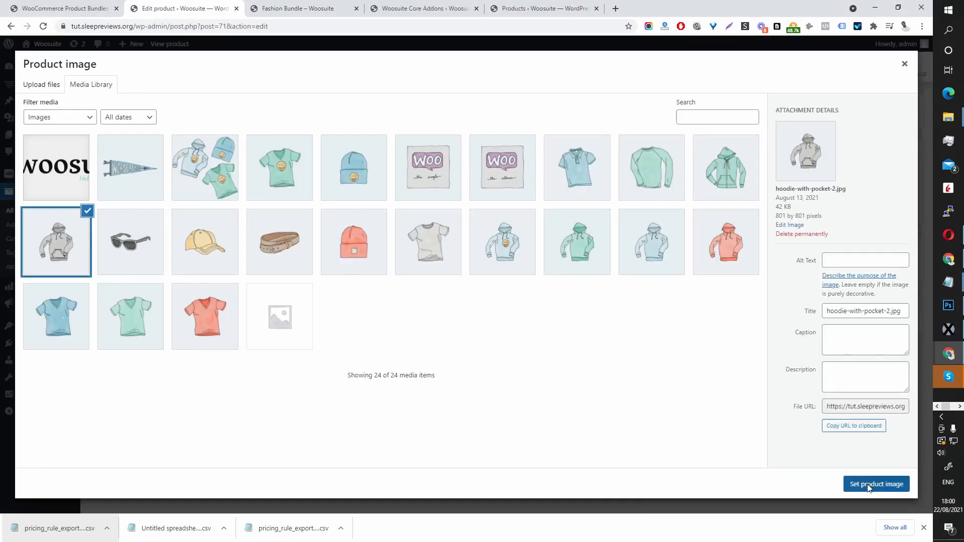
left_click(876, 484)
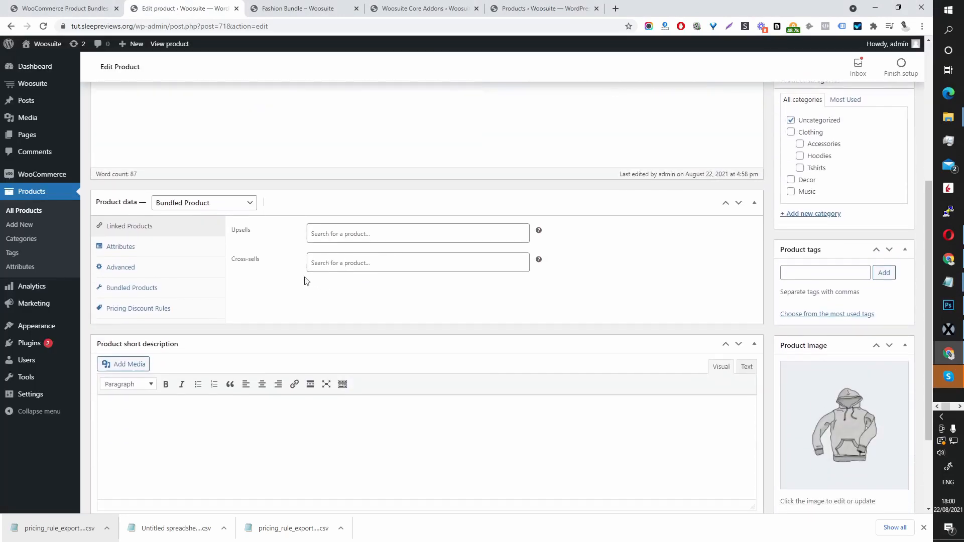
mouse_move(869, 231)
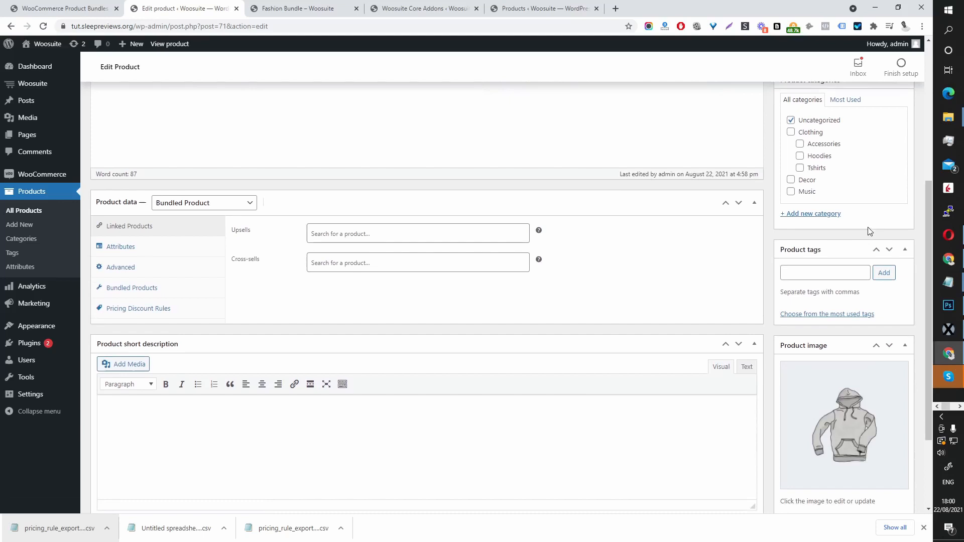
Step: Update the product and review its storefront page with hoodie image, items and $20 saving
left_click(891, 297)
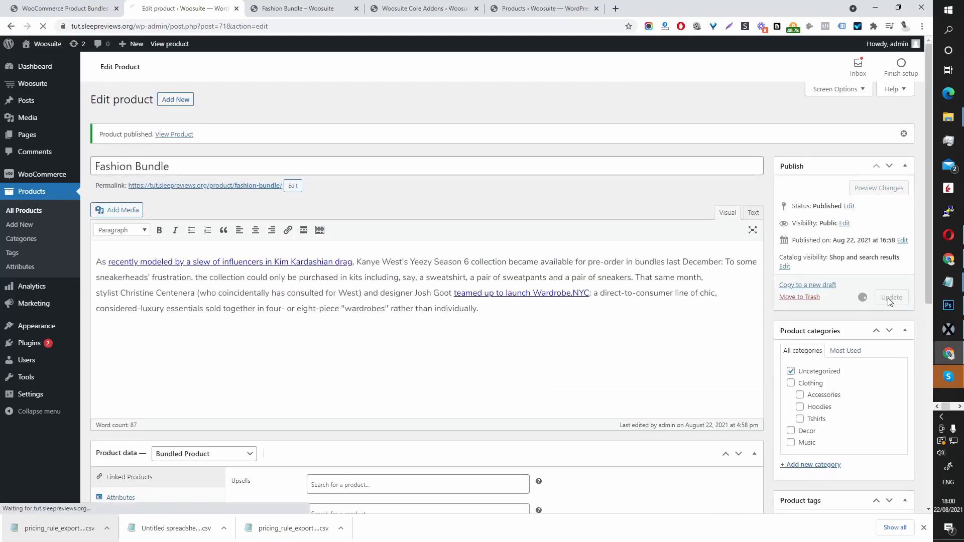
left_click(302, 8)
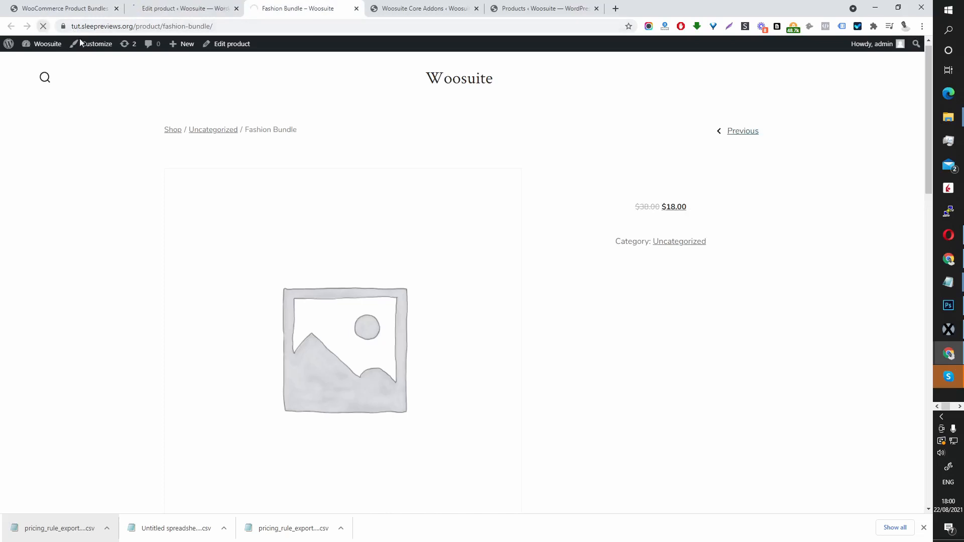
scroll("down", 3)
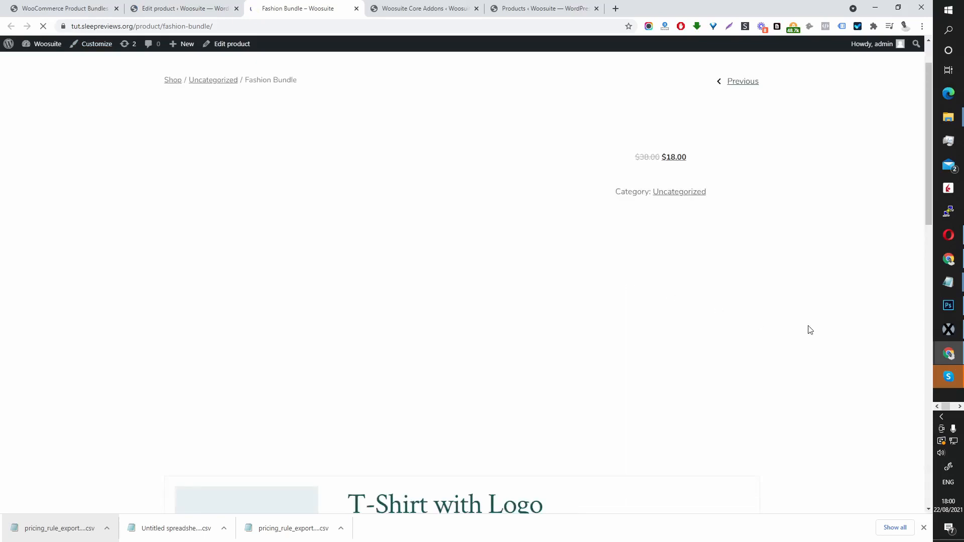
scroll("down", 3)
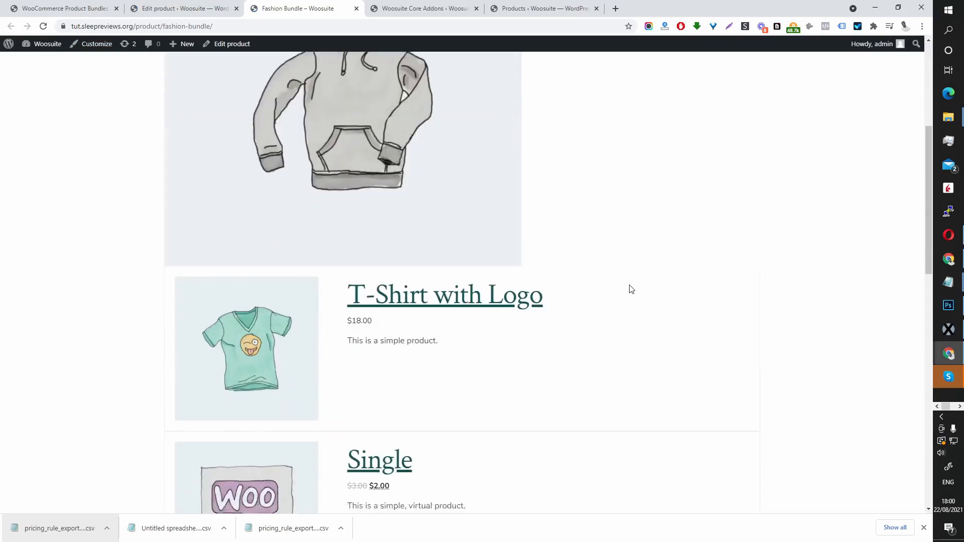
scroll("down", 3)
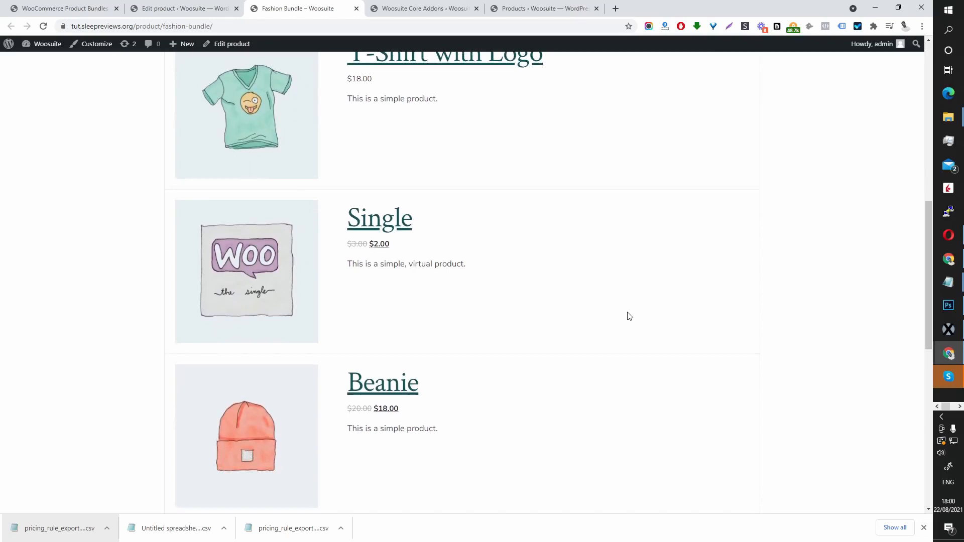
scroll("down", 3)
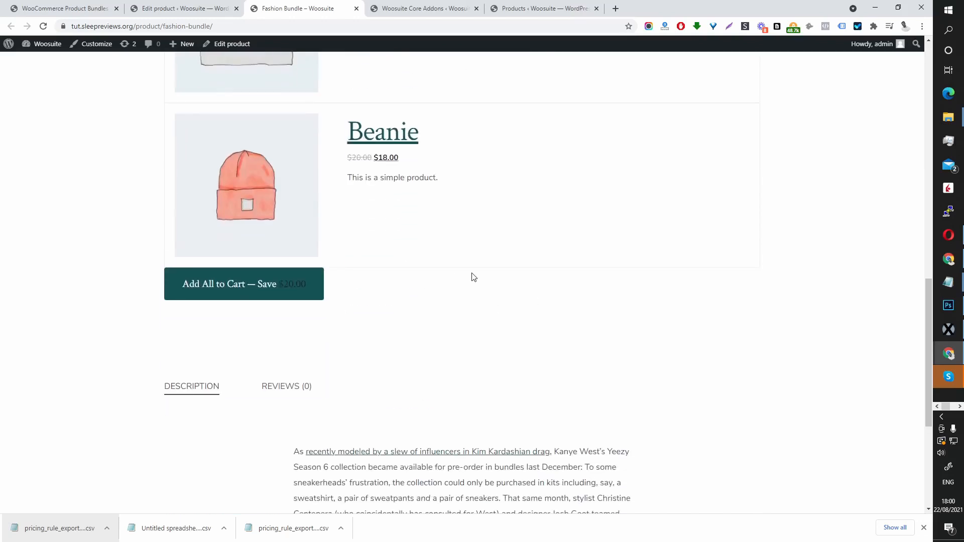
left_click(61, 8)
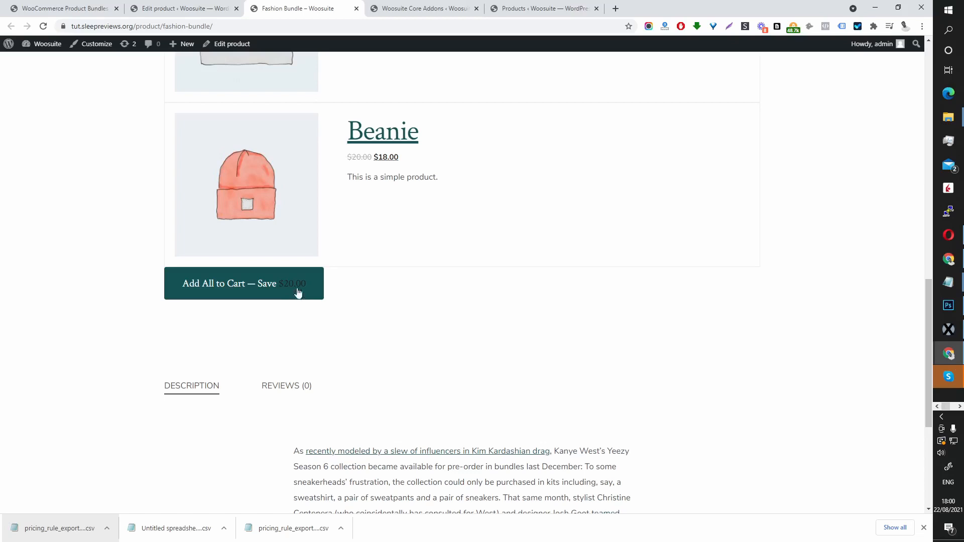
left_click(181, 8)
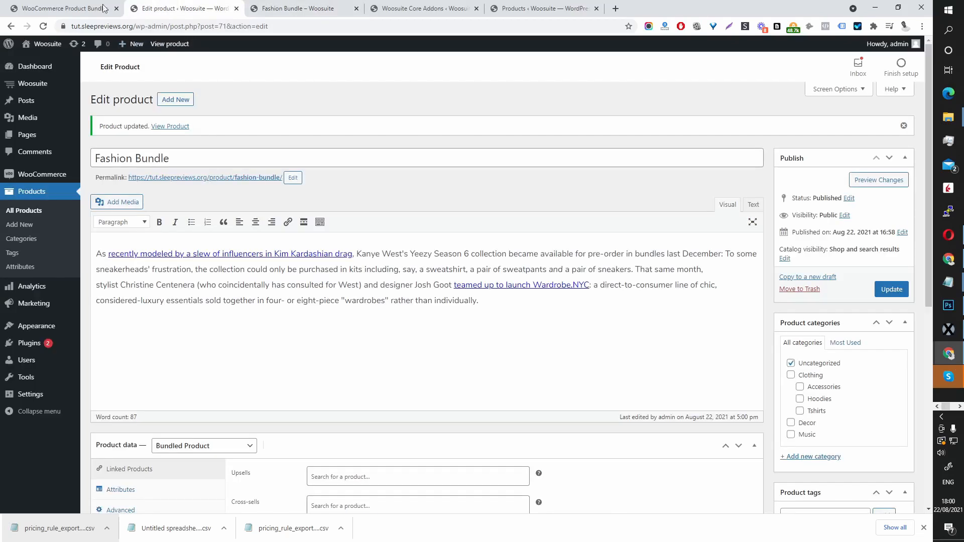
Step: Set the add-all button text to 'Add to Bag', show the saved amount, and save the settings
left_click(58, 8)
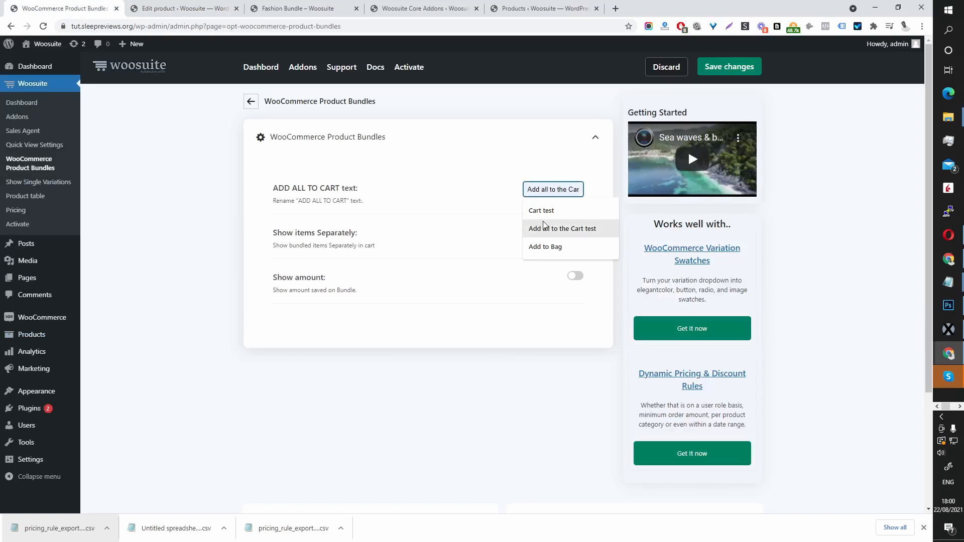
left_click(545, 246)
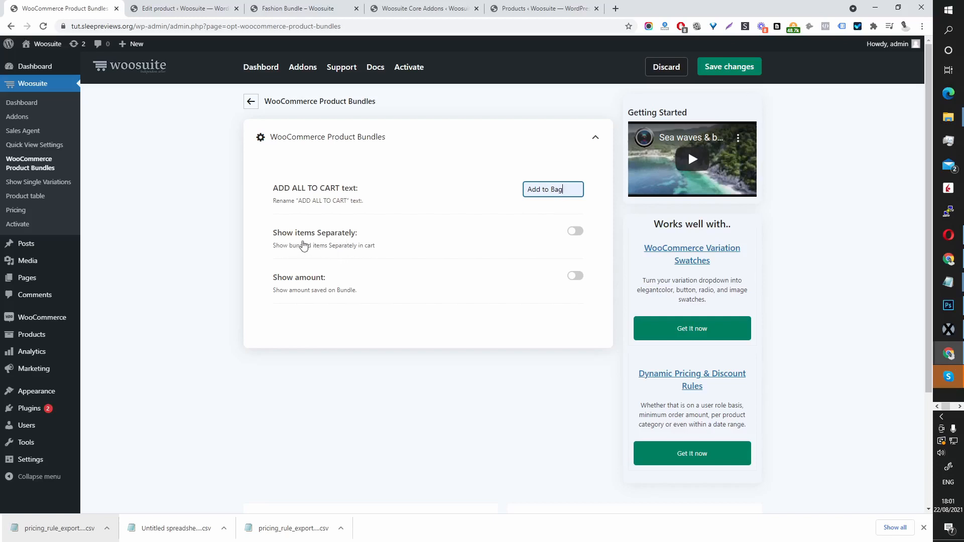
mouse_move(296, 245)
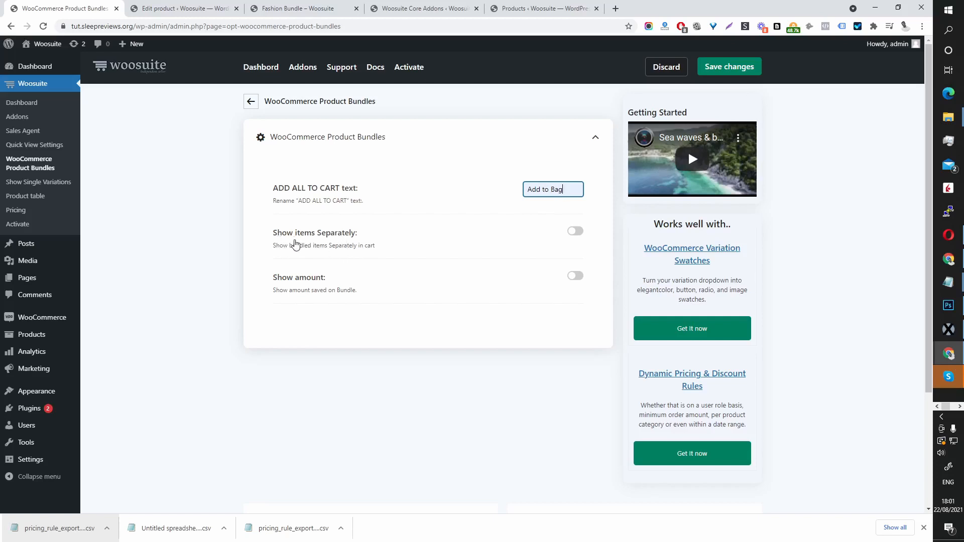
mouse_move(371, 252)
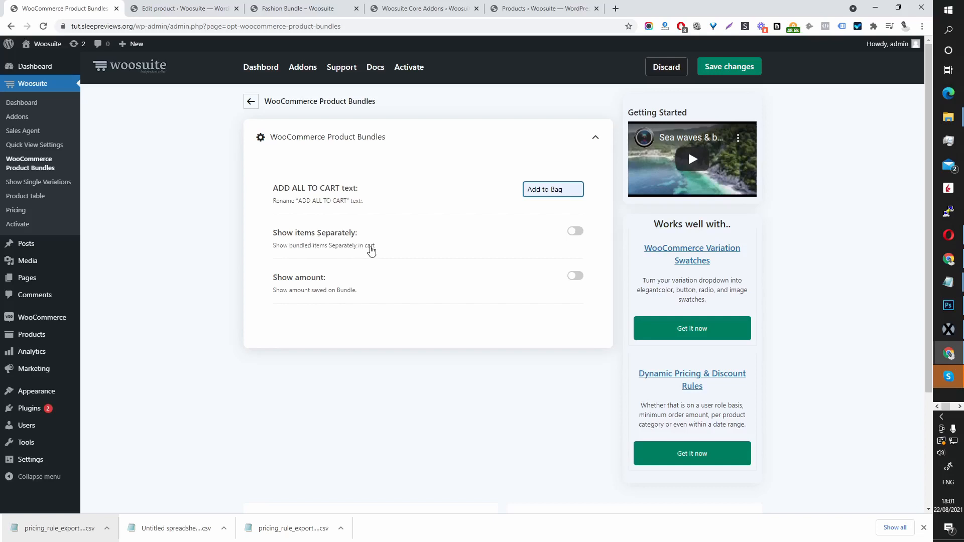
mouse_move(301, 249)
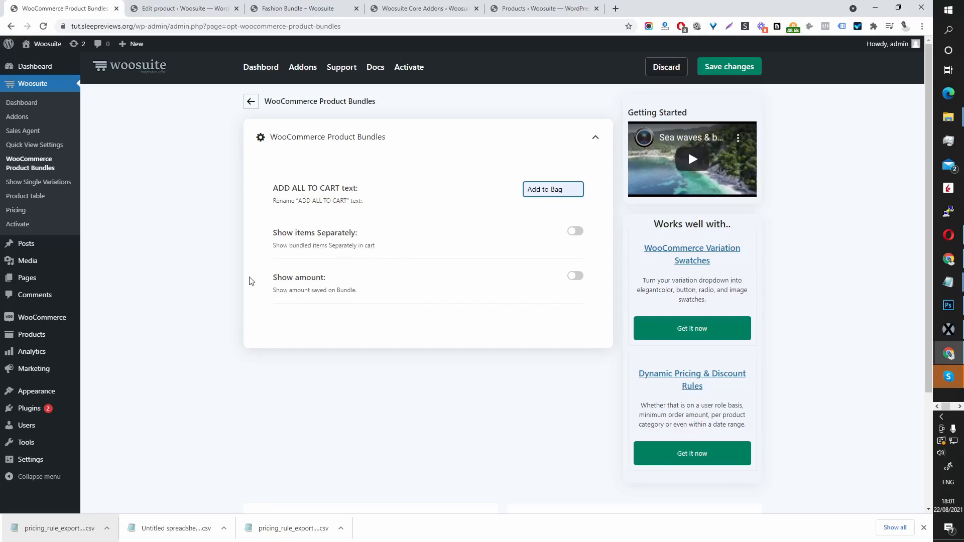
mouse_move(483, 280)
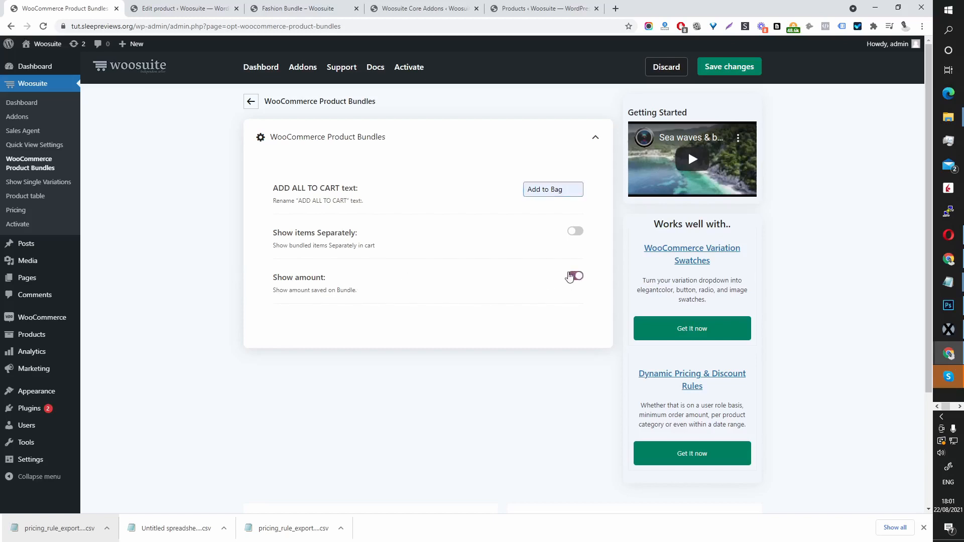
left_click(575, 276)
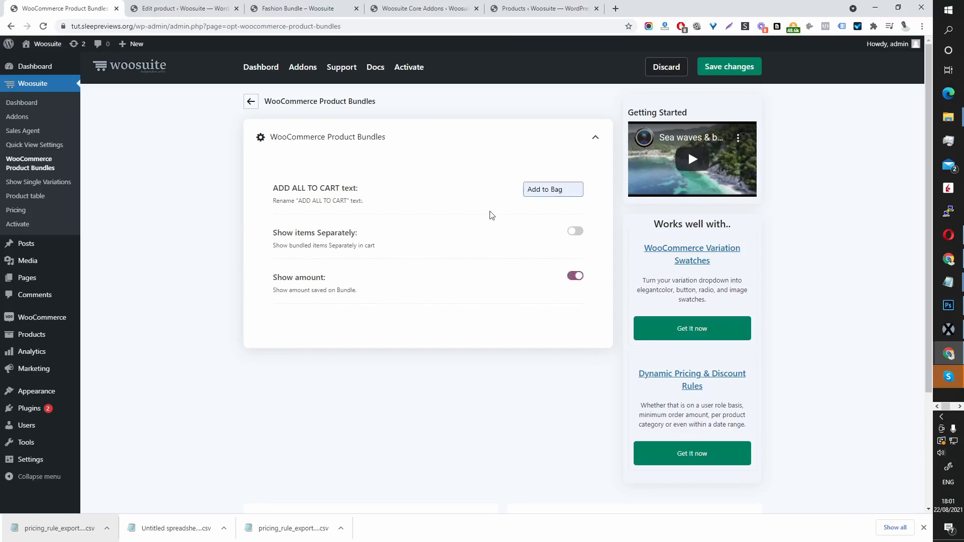
left_click(729, 66)
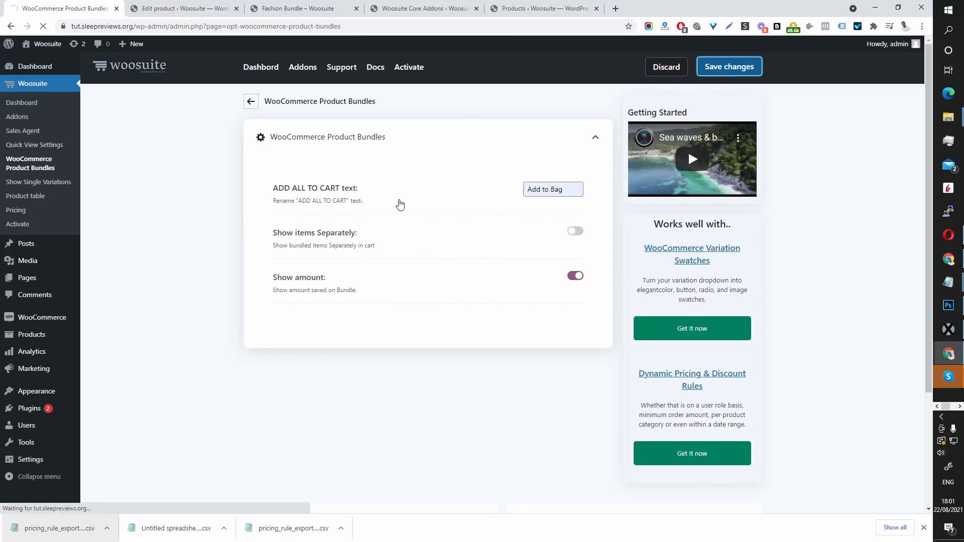
left_click(301, 8)
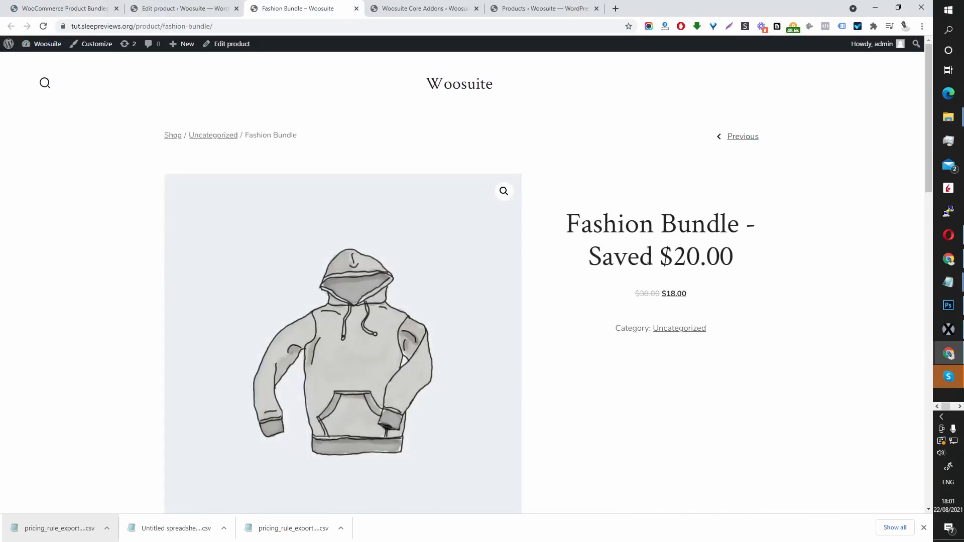
mouse_move(627, 285)
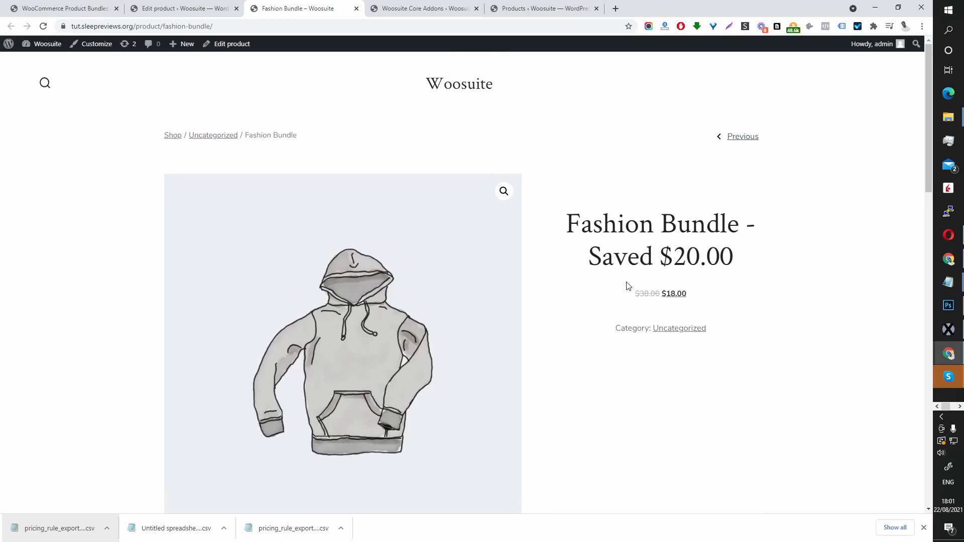
Step: Add T-Shirt with Logo, Single and Beanie to the bag and view the cart
scroll("down", 3)
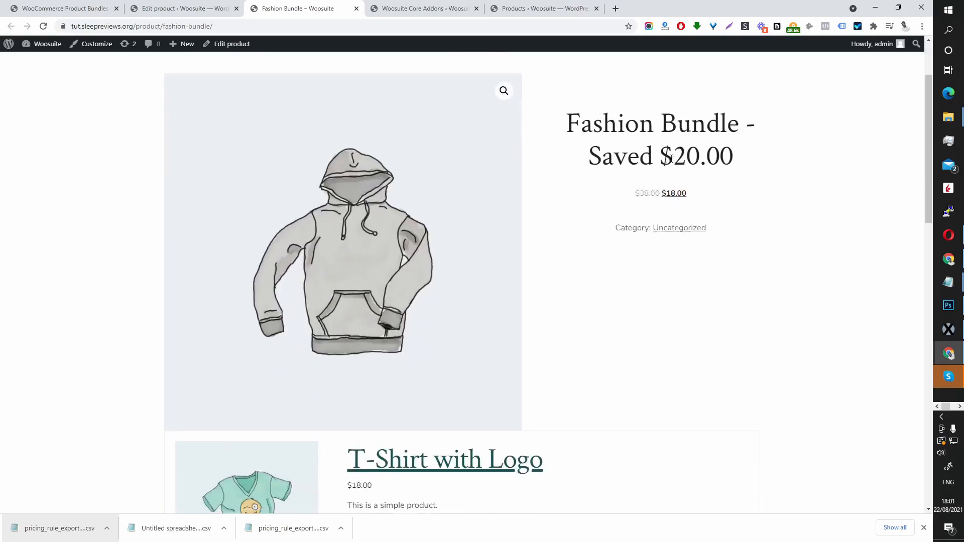
scroll("down", 3)
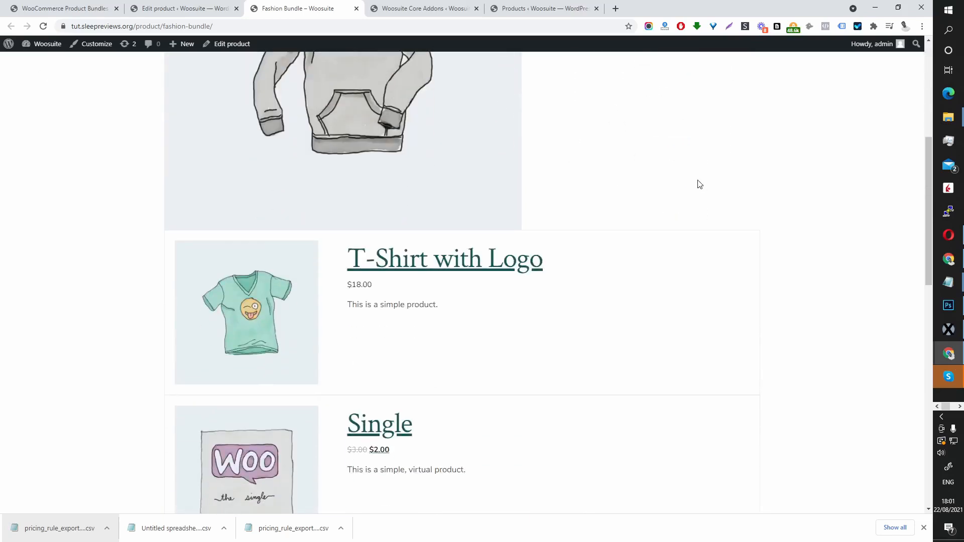
scroll("down", 3)
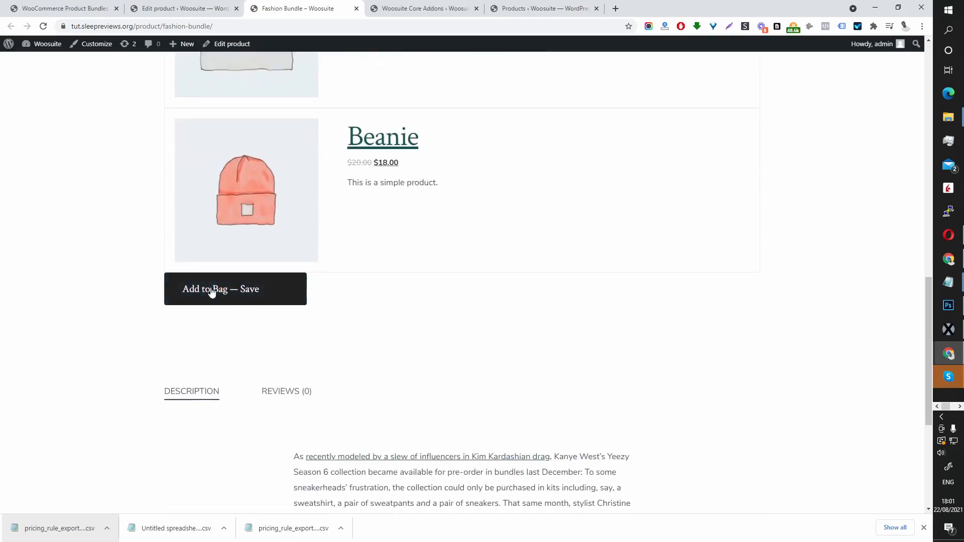
left_click(235, 289)
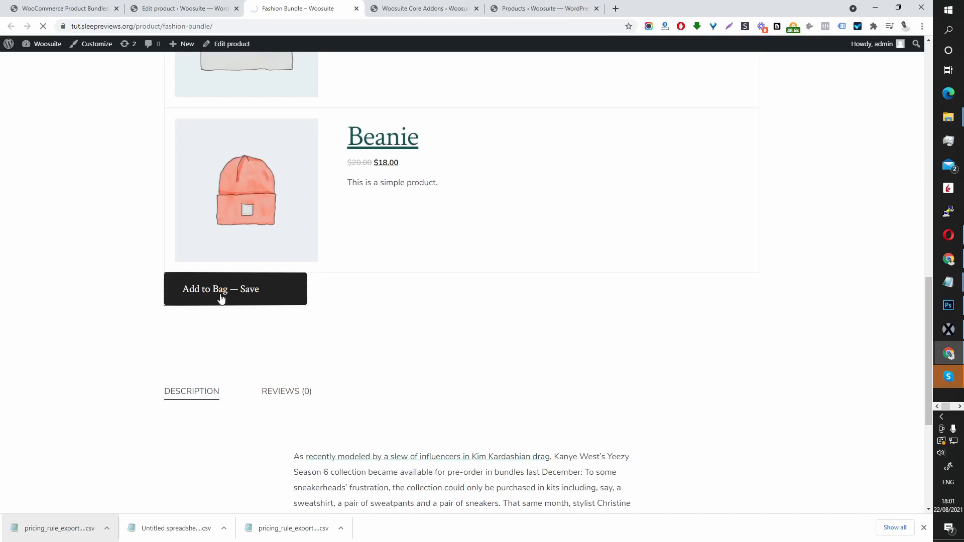
left_click(235, 288)
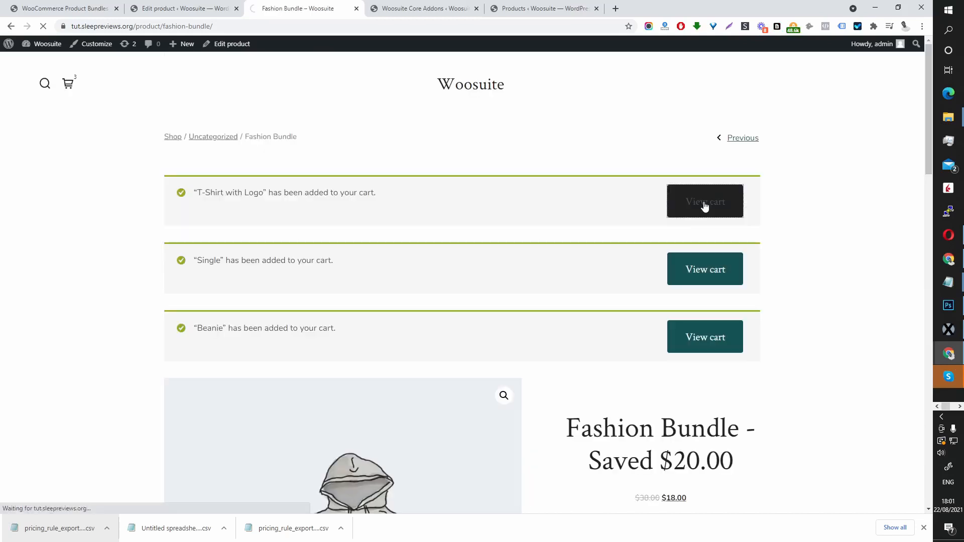
mouse_move(367, 228)
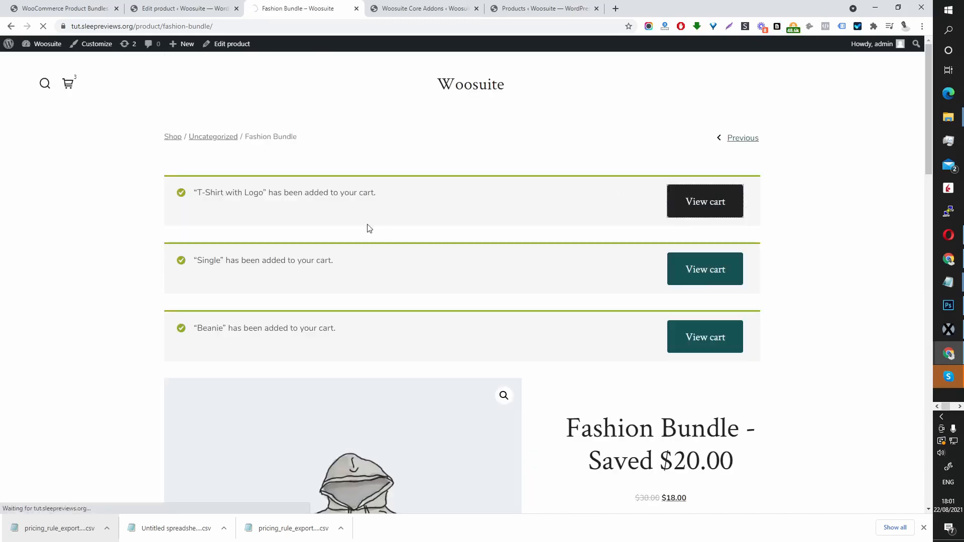
left_click(705, 201)
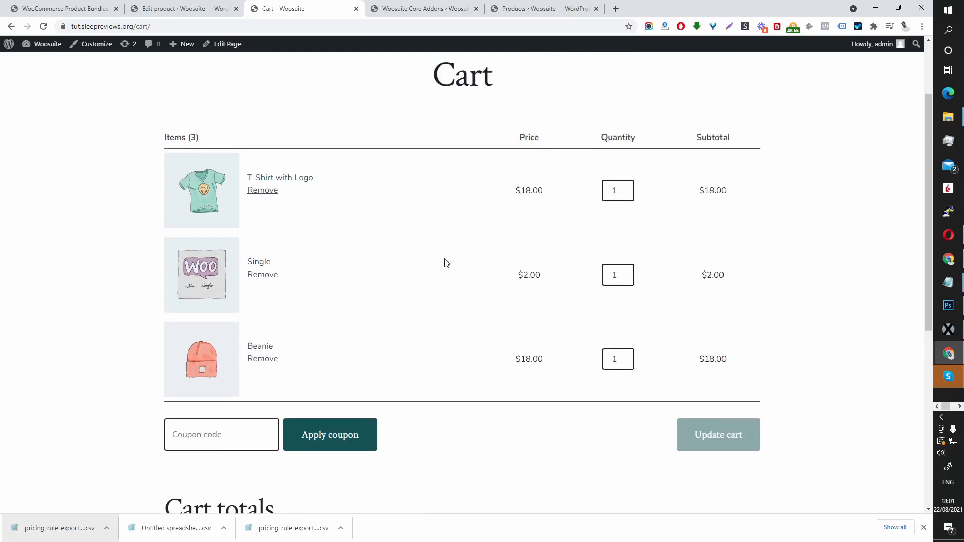
mouse_move(502, 198)
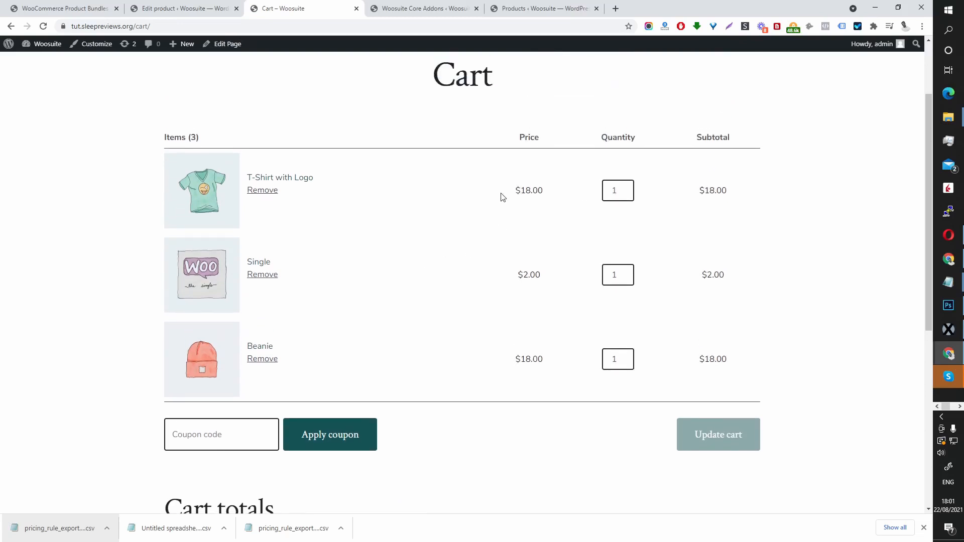
mouse_move(430, 240)
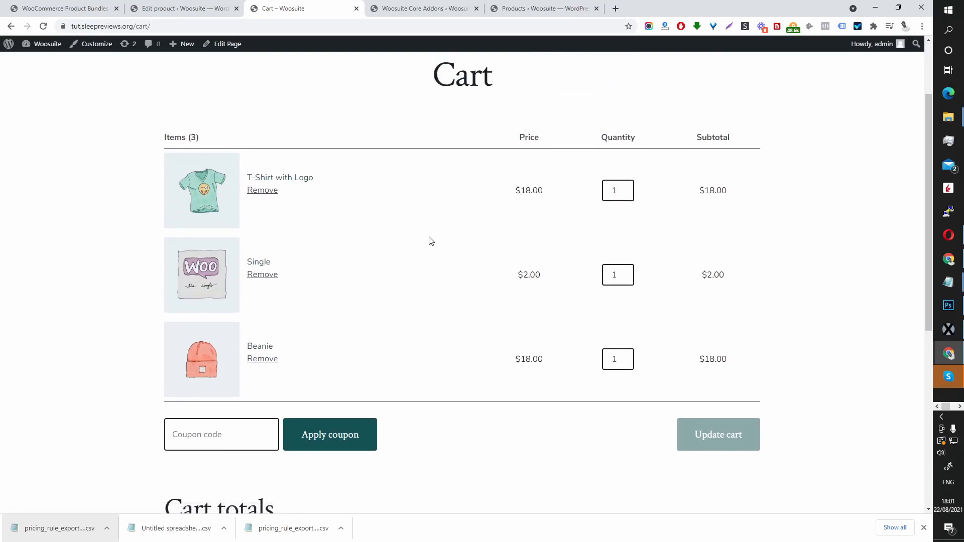
mouse_move(211, 202)
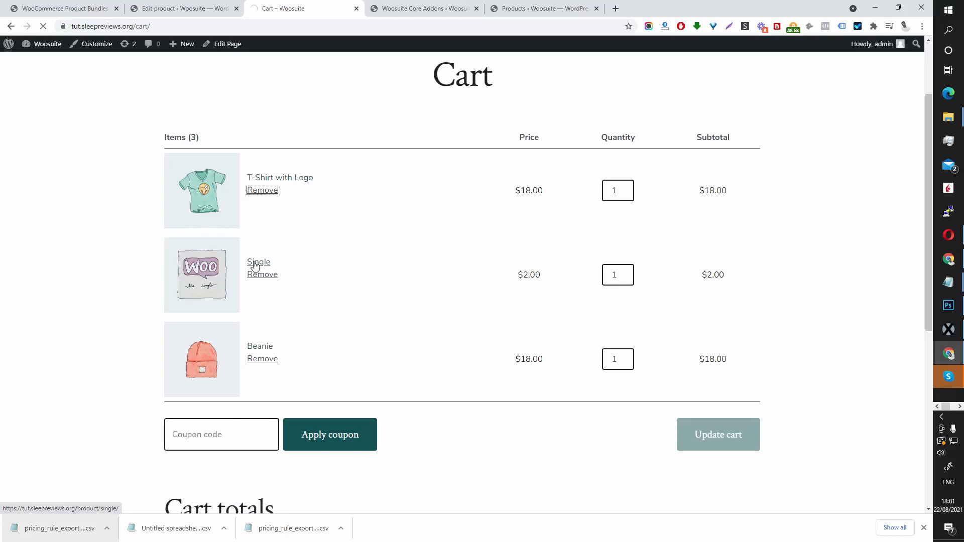
Step: Switch off 'Show items separately' in the Woosuite bundle settings
left_click(61, 8)
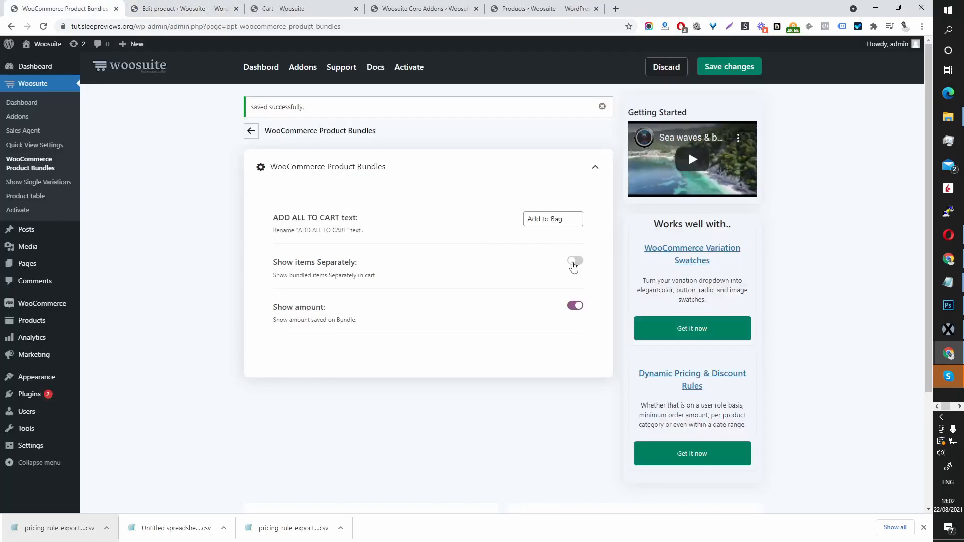
left_click(575, 260)
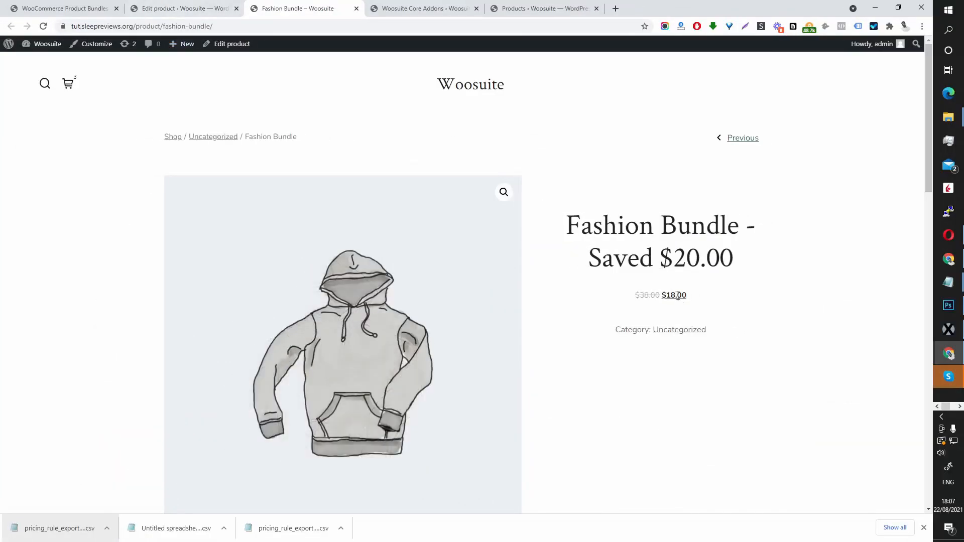
Step: Set the bundle price display to Custom with a $65 bundle price and update the product
left_click(182, 8)
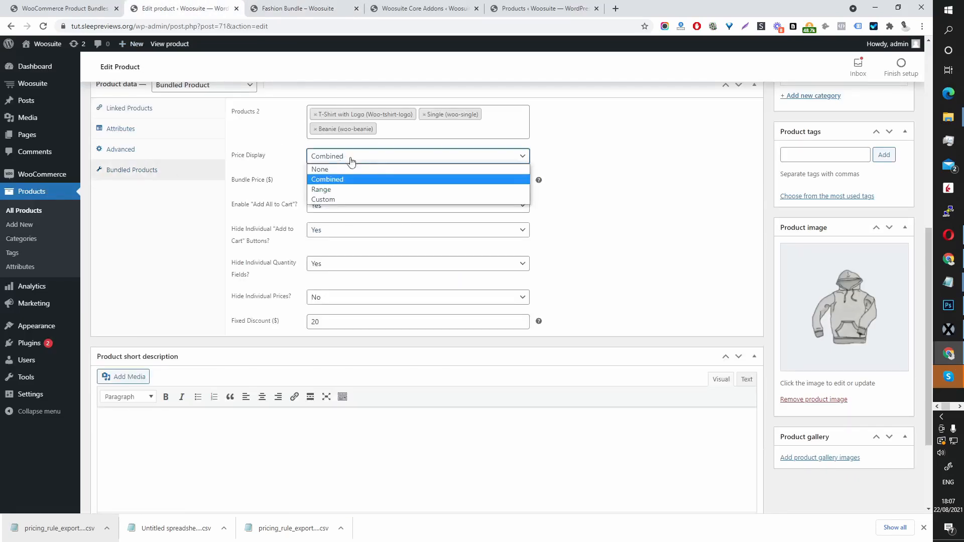
left_click(320, 189)
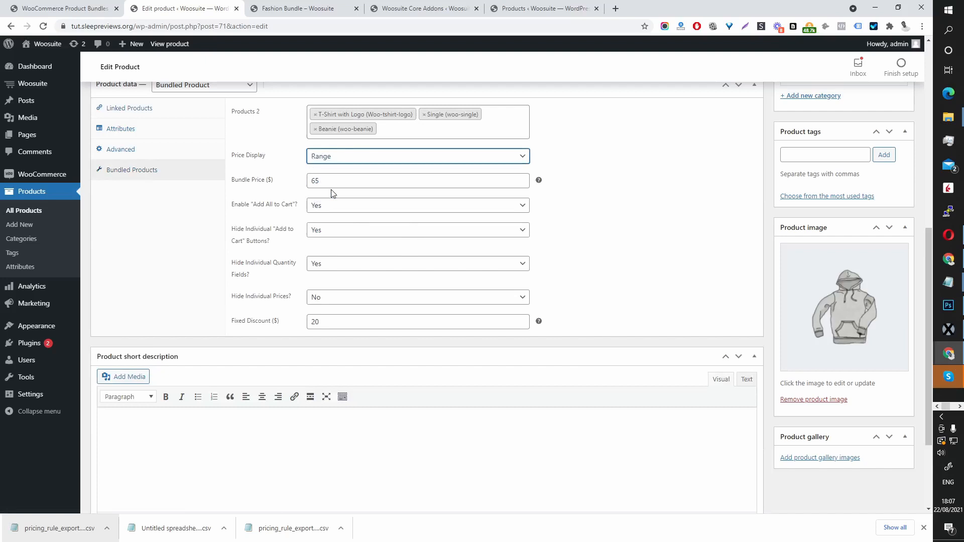
mouse_move(692, 221)
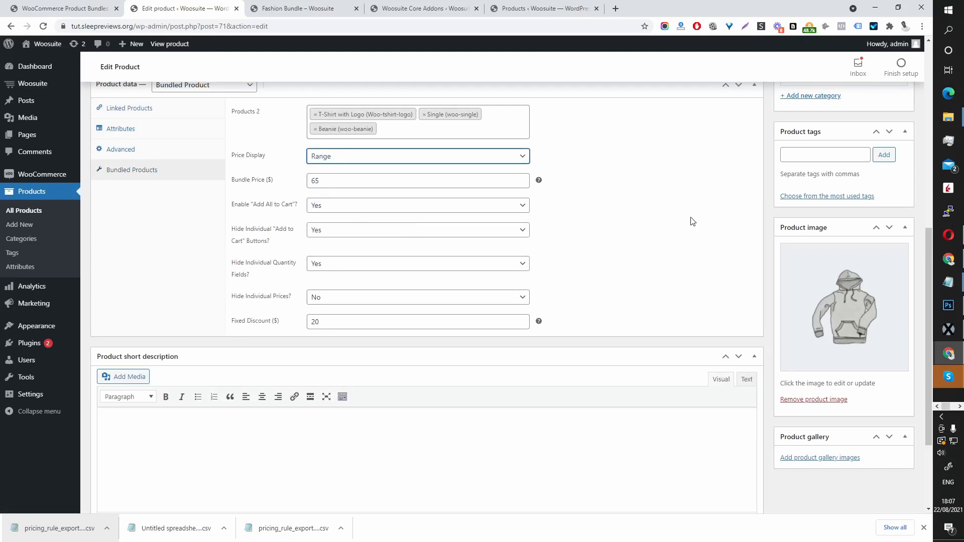
mouse_move(677, 200)
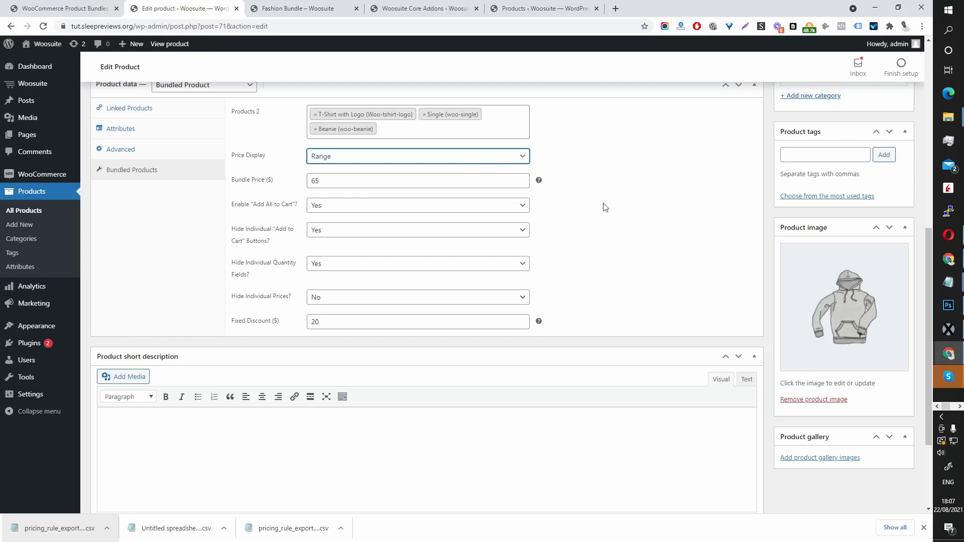
left_click(418, 155)
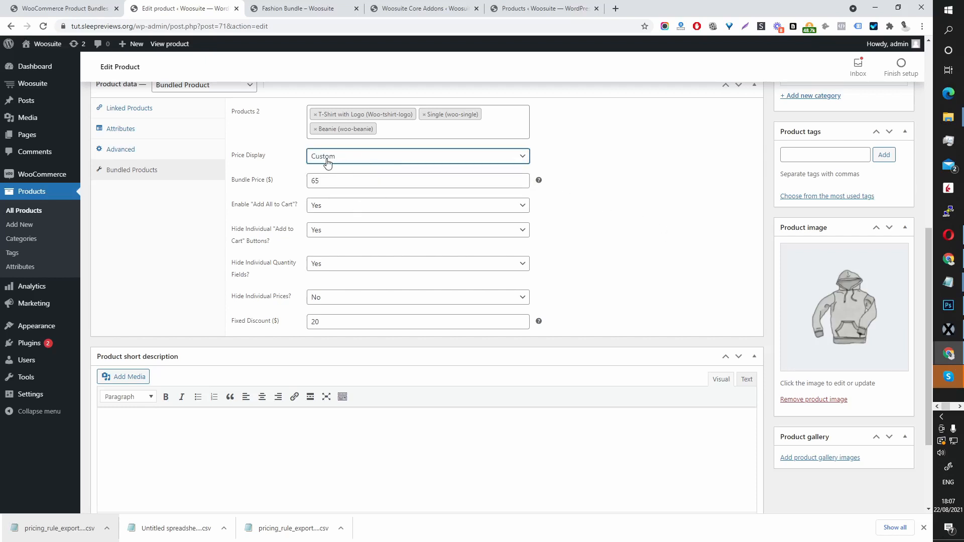
left_click(419, 180)
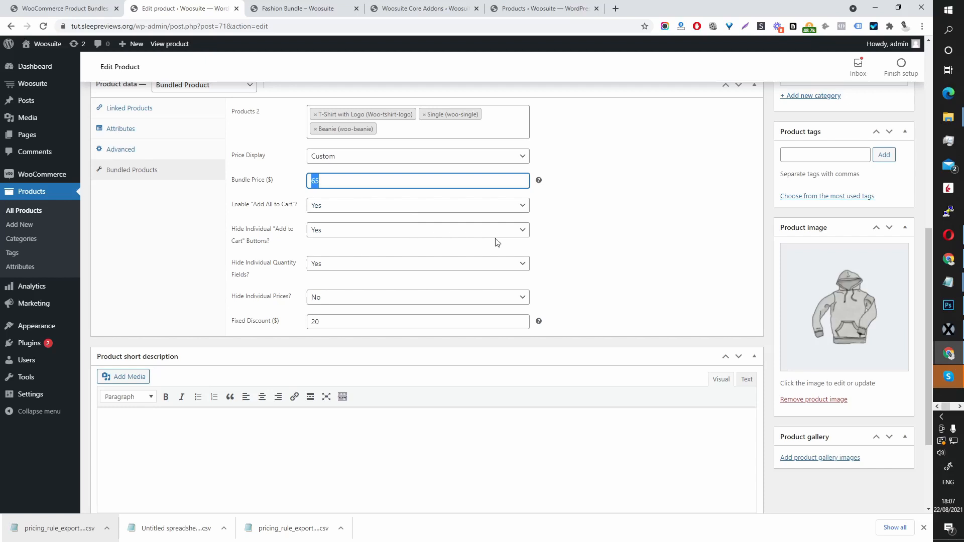
mouse_move(325, 184)
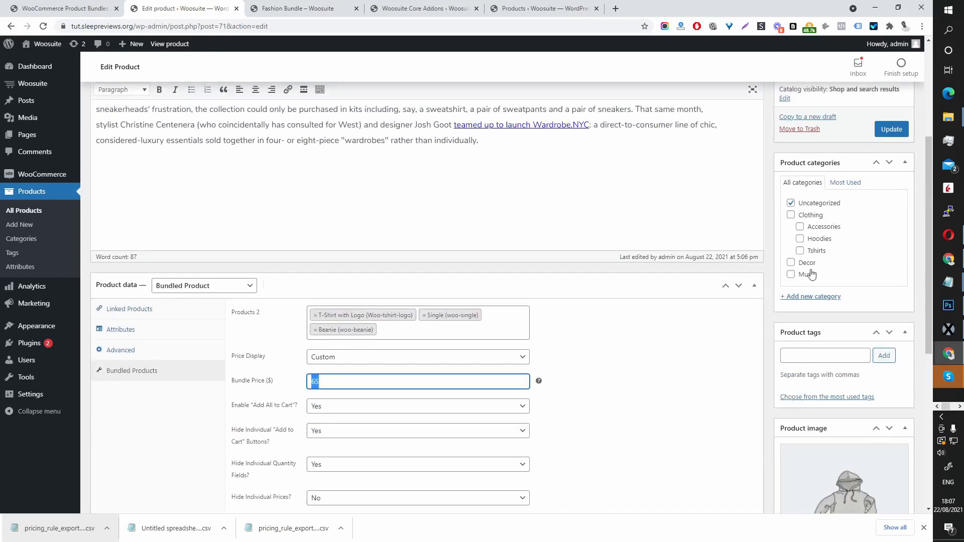
left_click(891, 129)
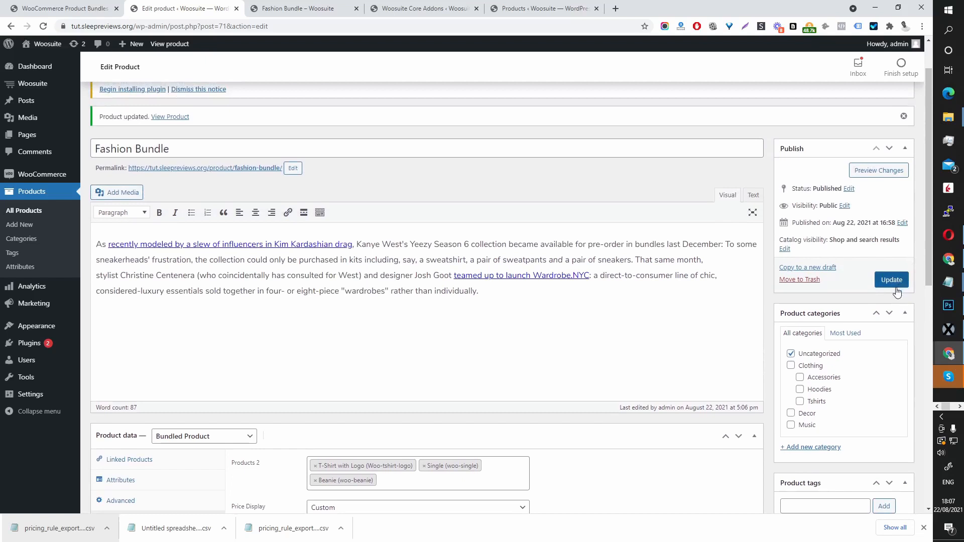
left_click(891, 280)
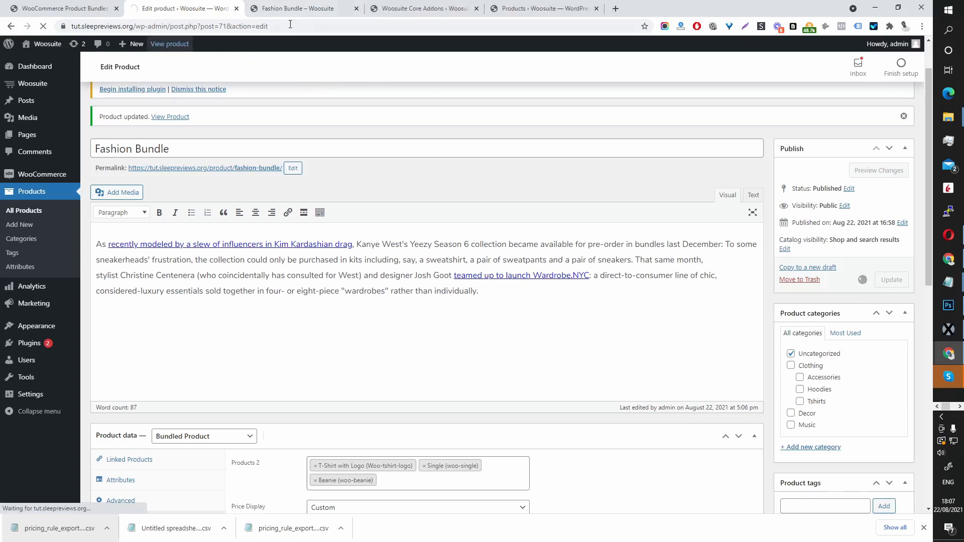
Step: View the Fashion Bundle storefront page and check the $65.00 price and 'Saved -$7.00' label
left_click(170, 116)
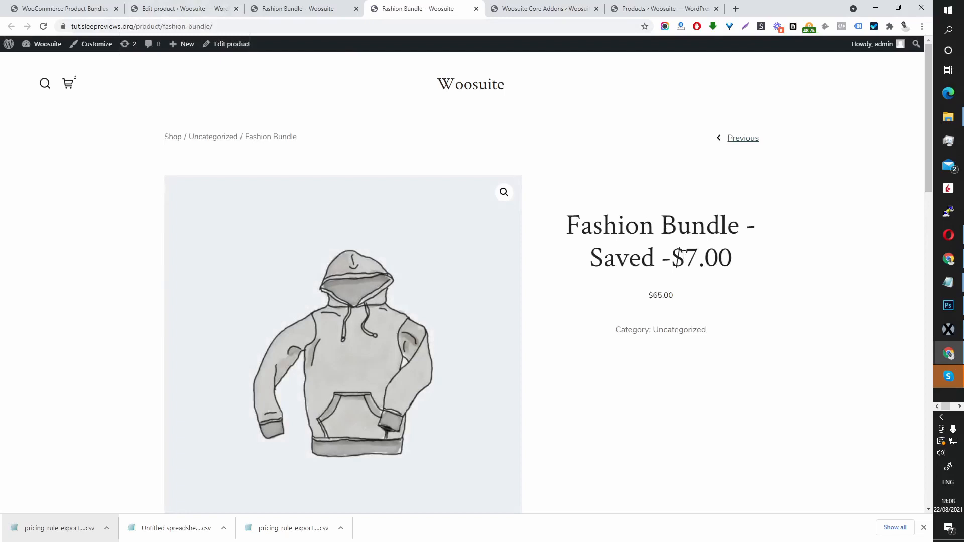
scroll("down", 3)
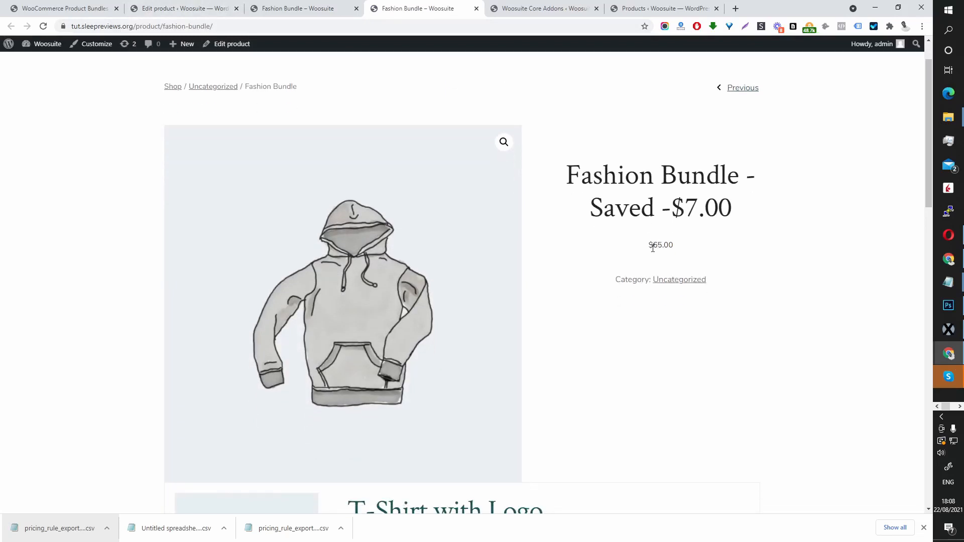
scroll("down", 3)
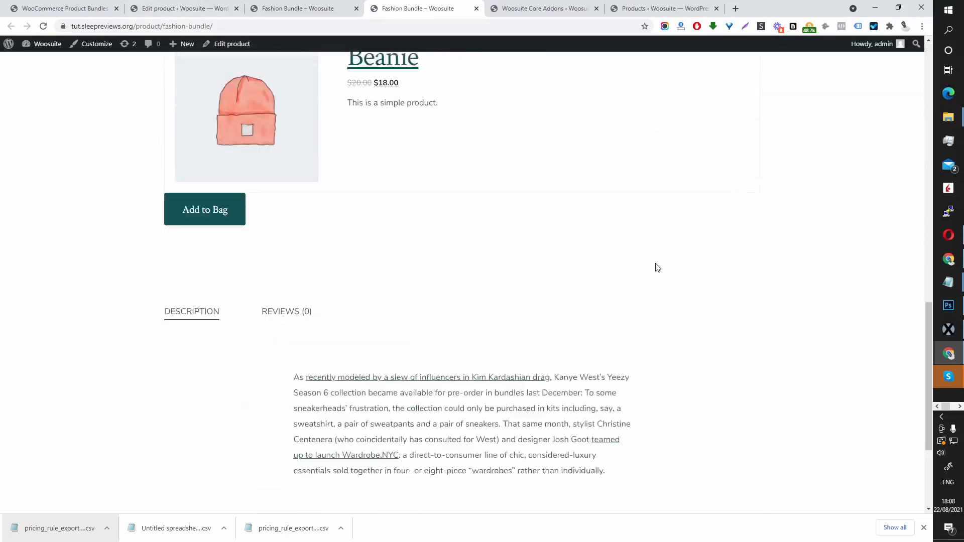
scroll("up", 3)
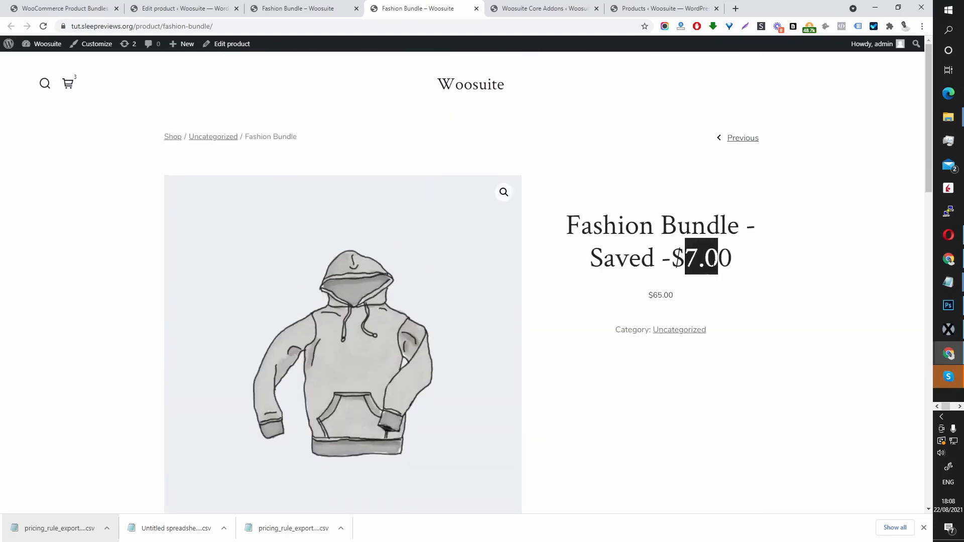
scroll("down", 3)
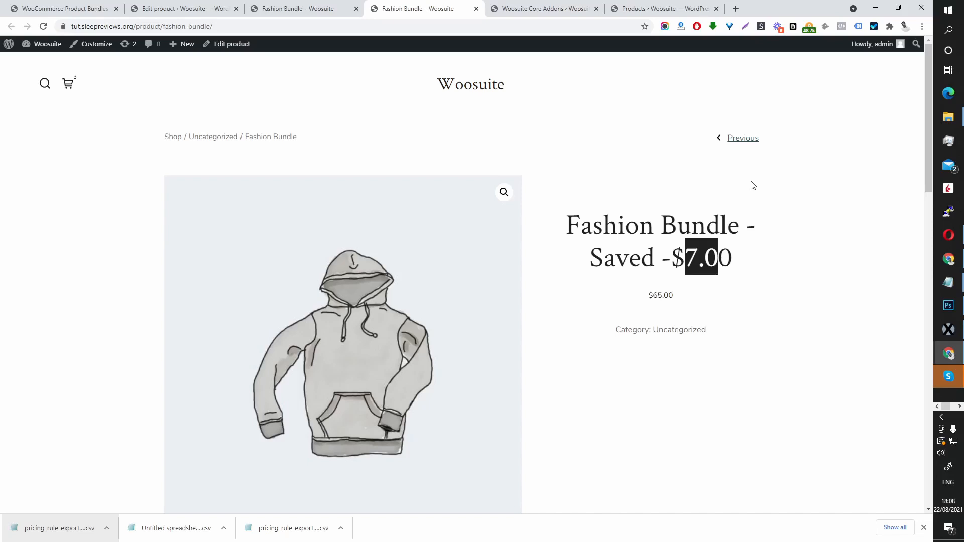
mouse_move(775, 207)
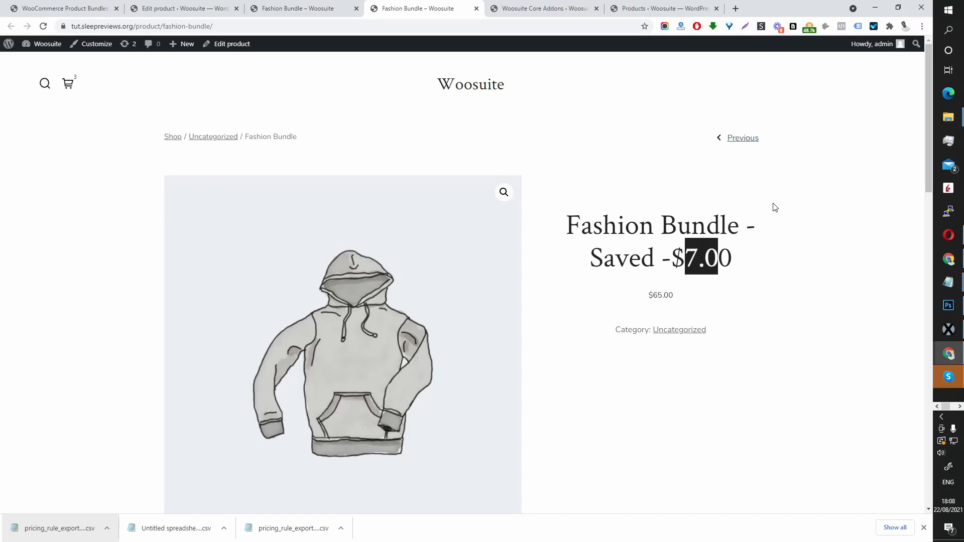